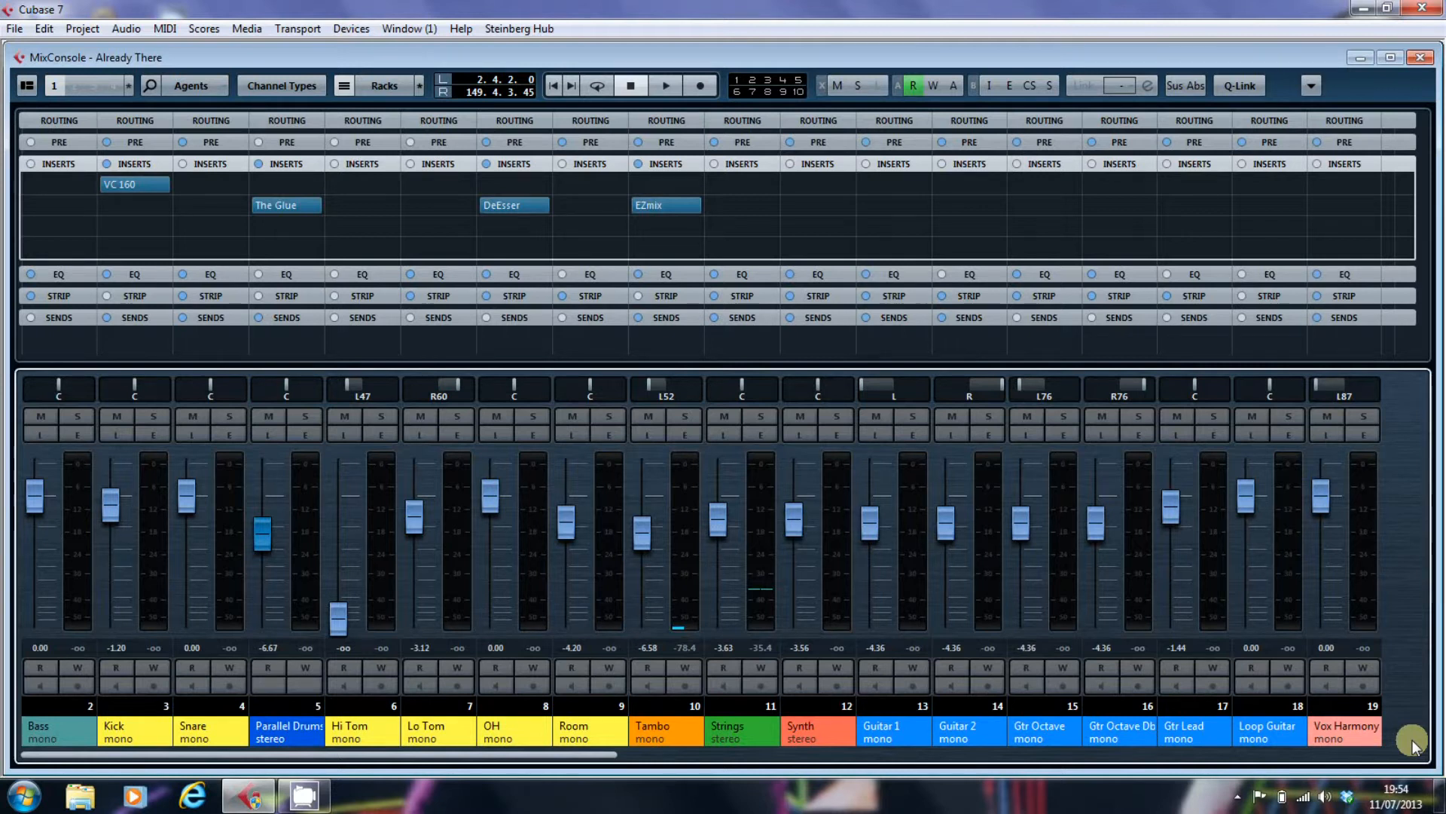
mouse_move(634, 236)
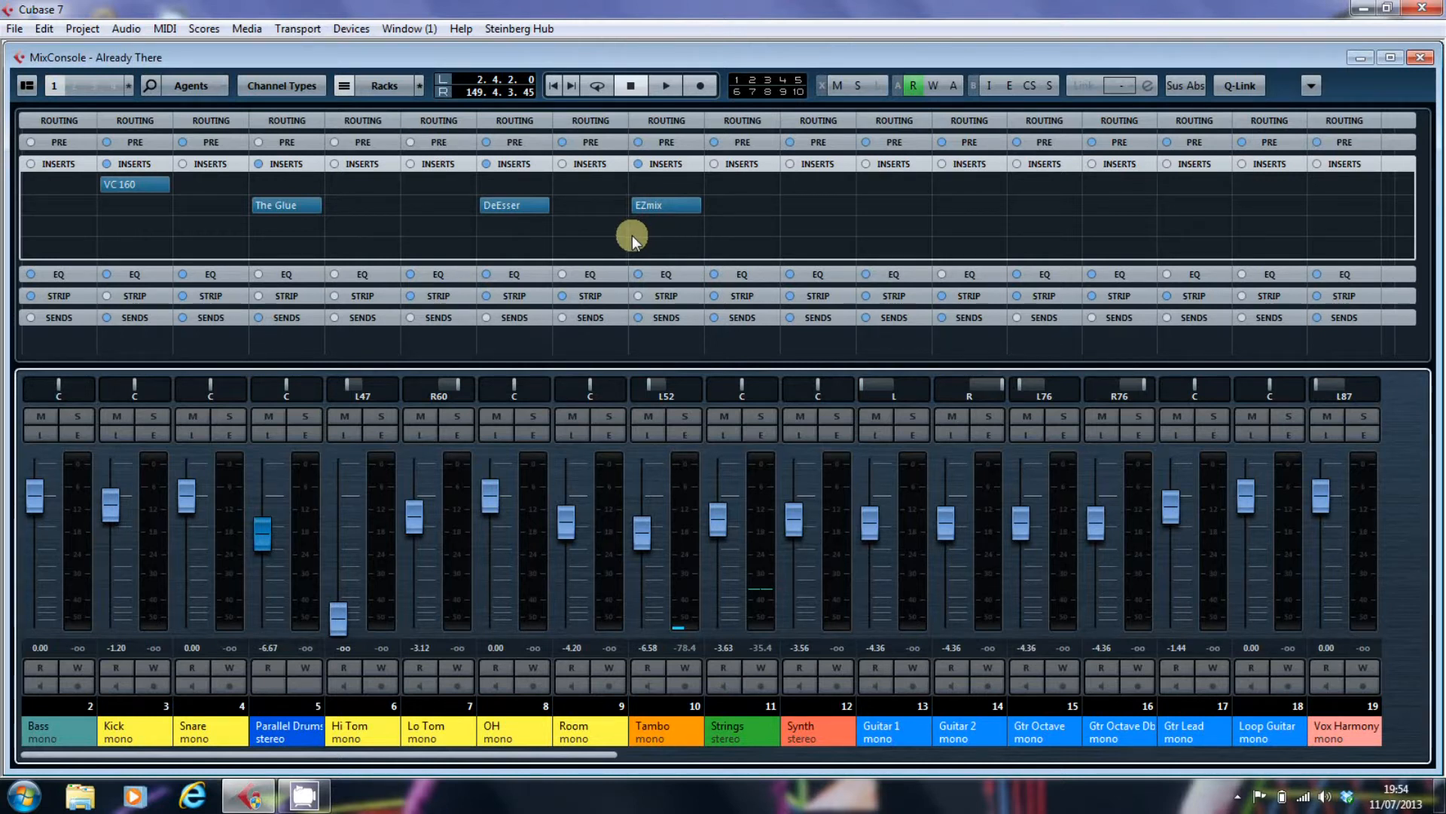
Move the DeEsser insert from OH to Lo Tom, then copy it back onto OH
click(514, 164)
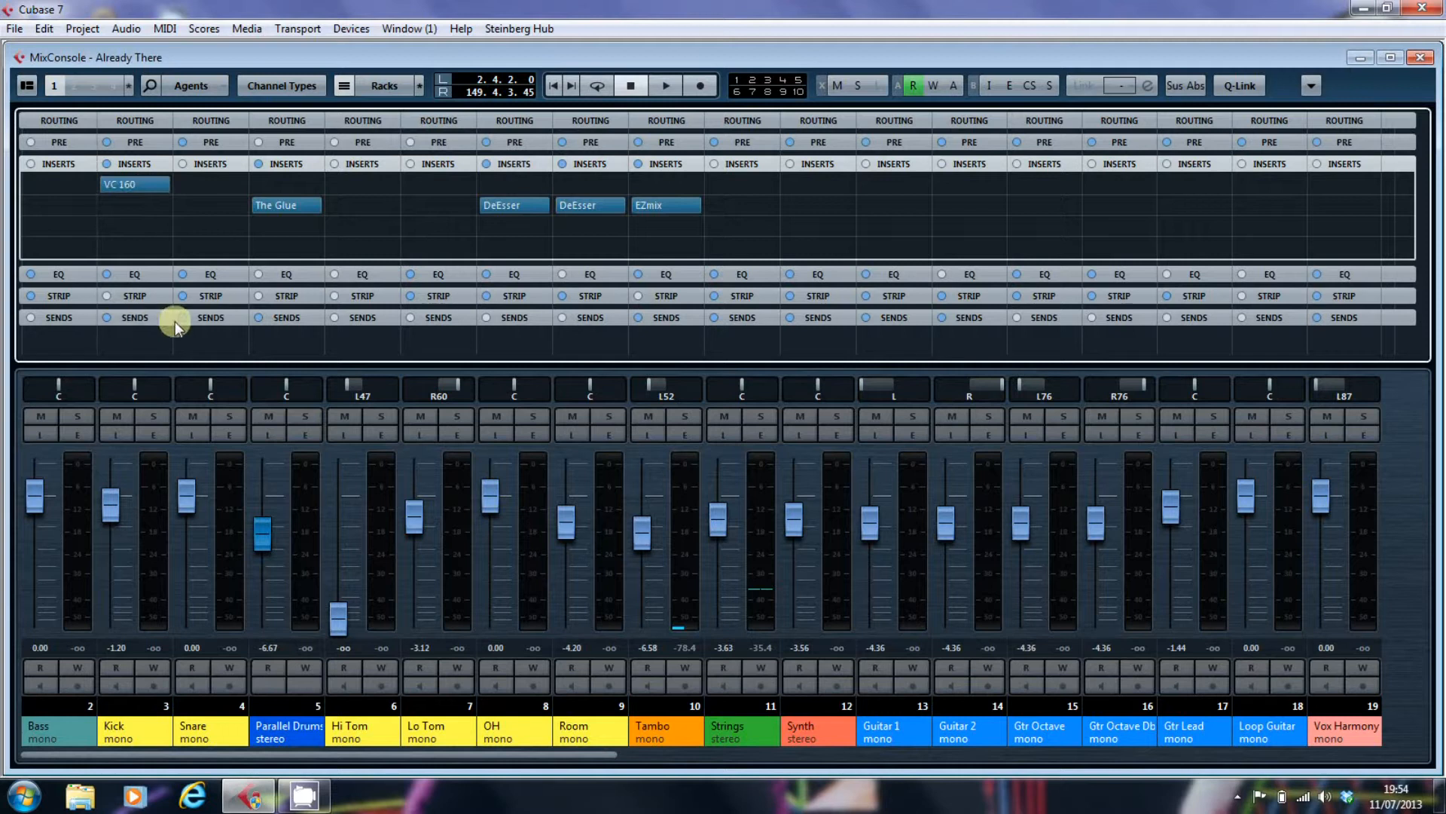
mouse_move(608, 764)
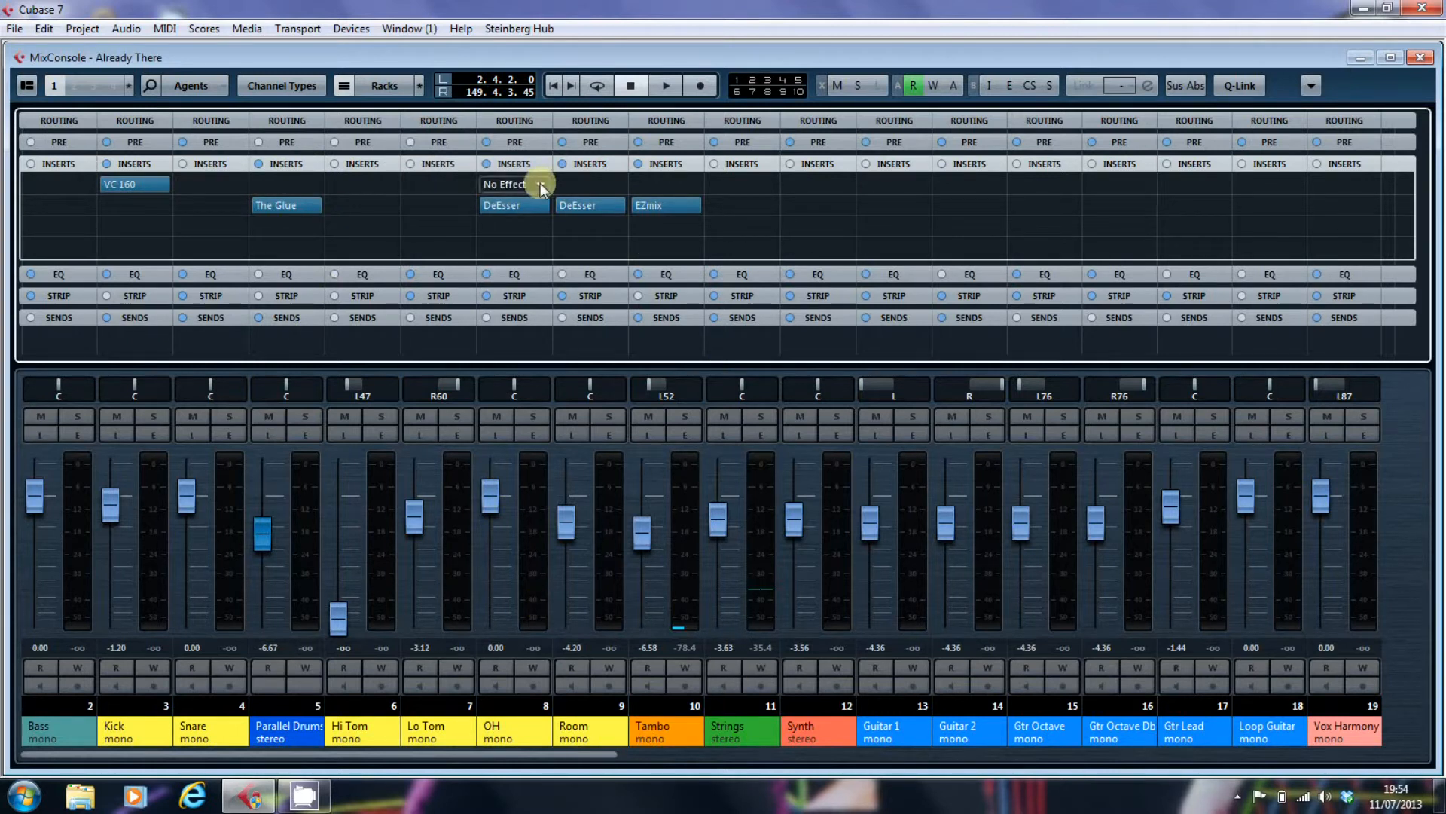
drag(514, 184, 438, 246)
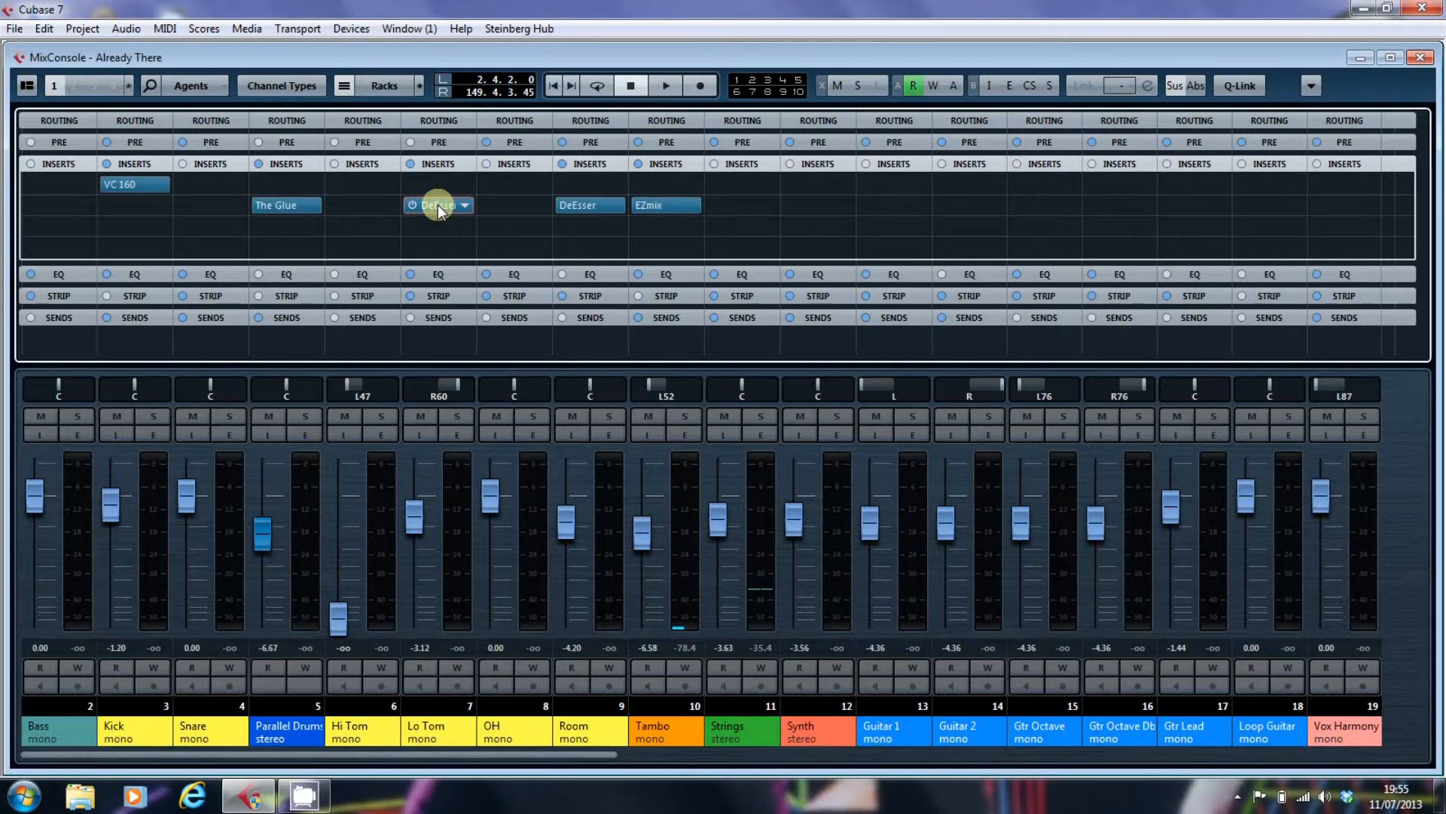
click(411, 205)
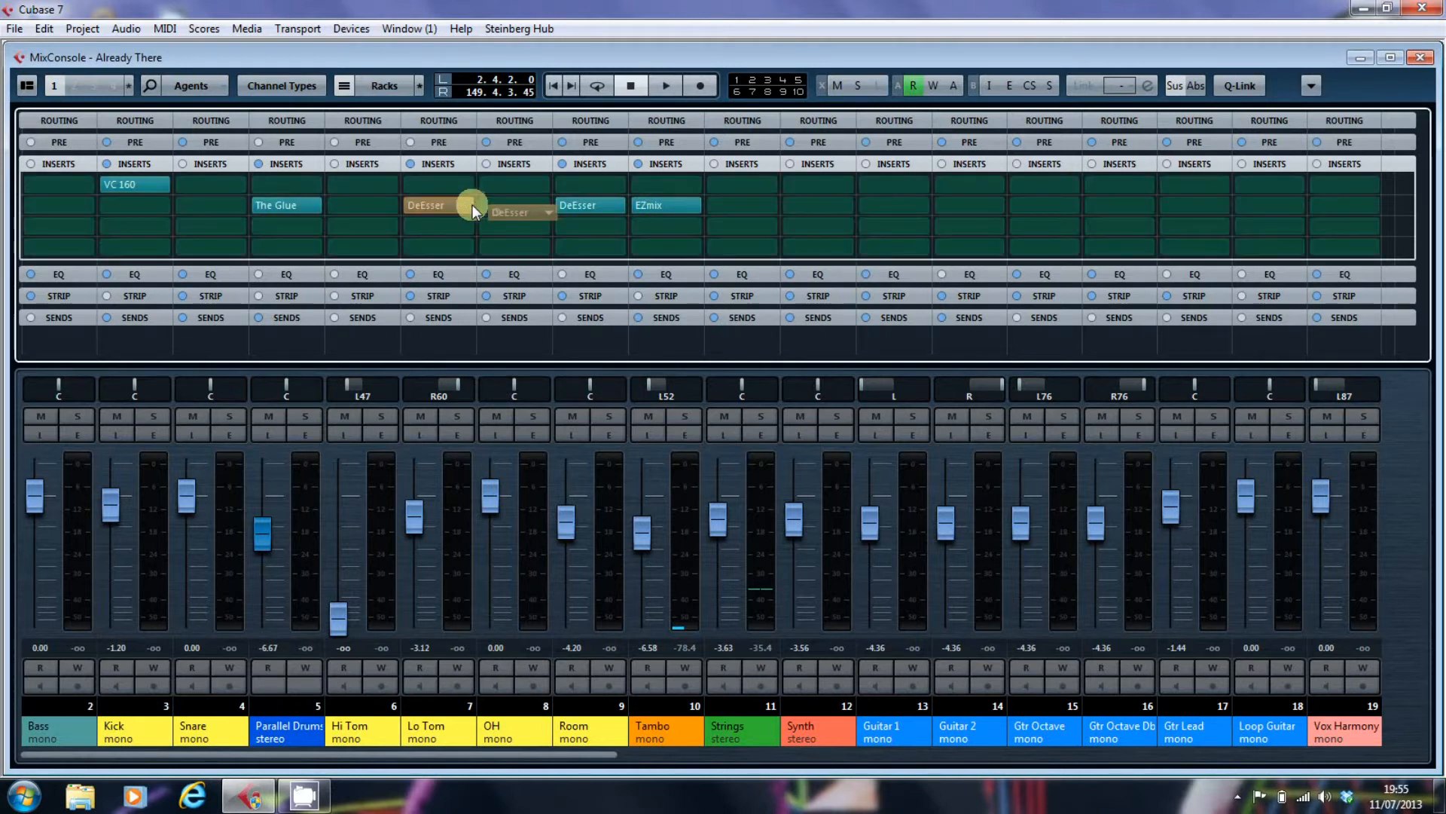
click(514, 208)
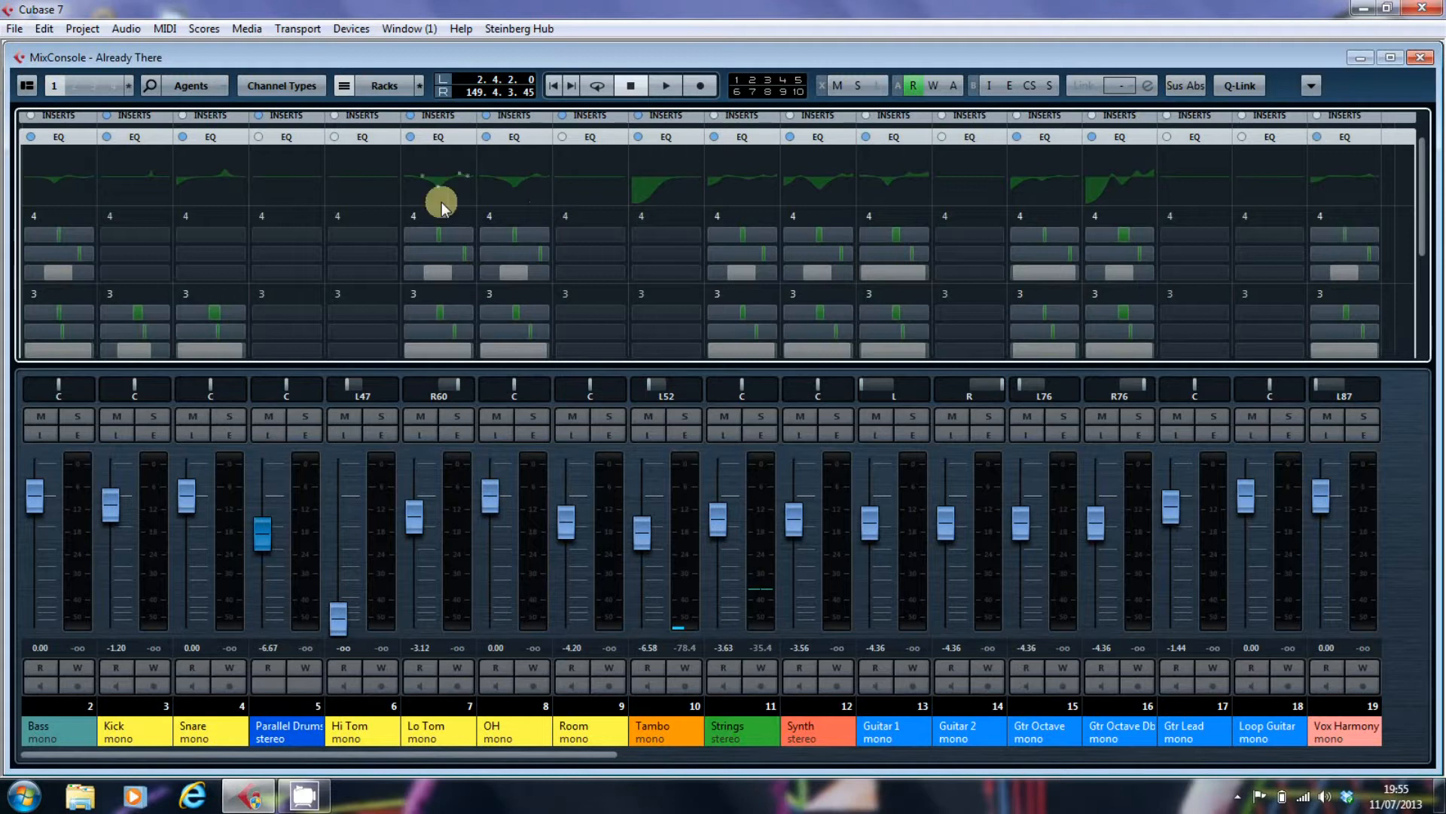
mouse_move(501, 203)
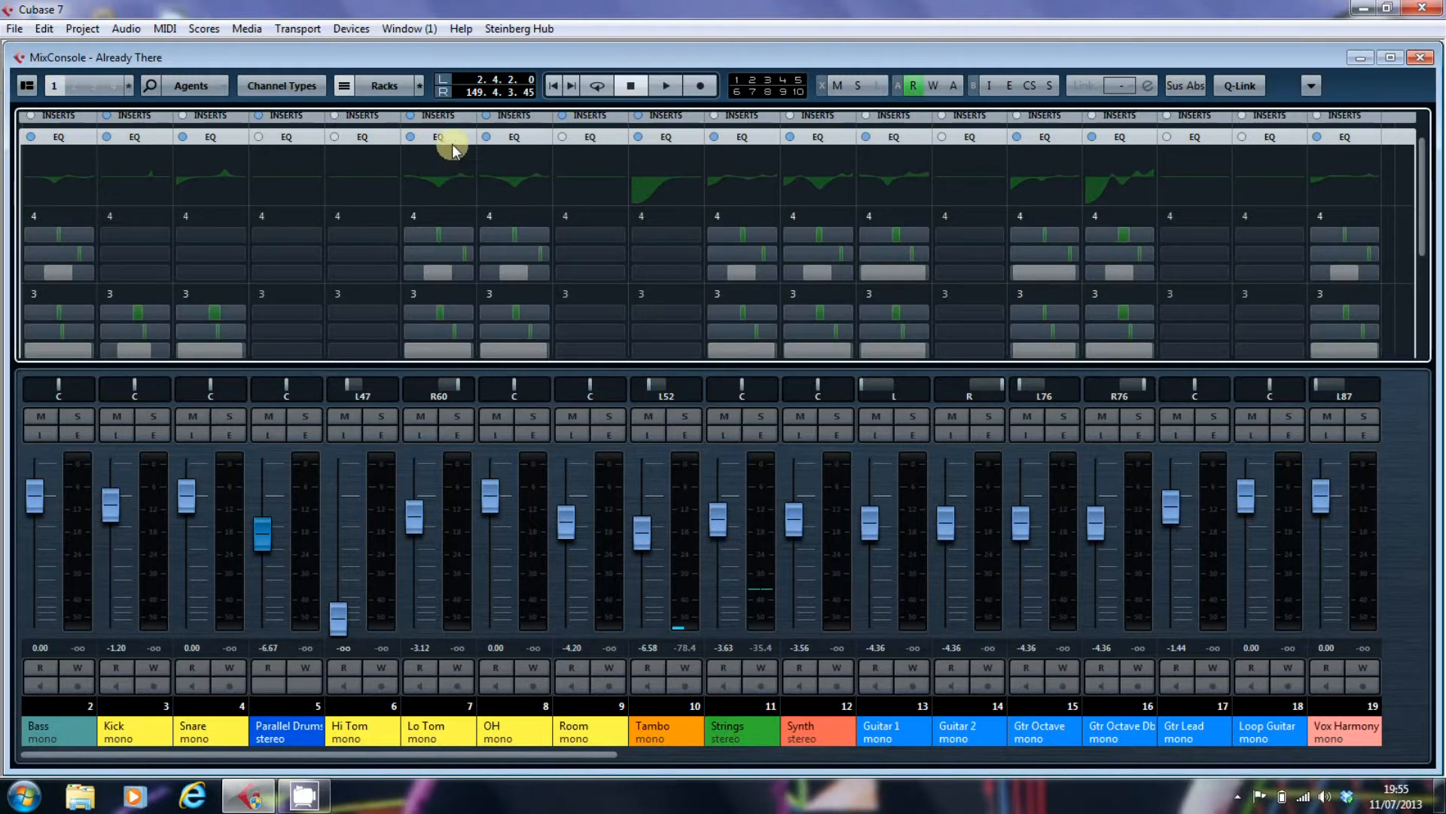
Collapse the EQ rack and expand the channel strip modules for all channels
click(382, 85)
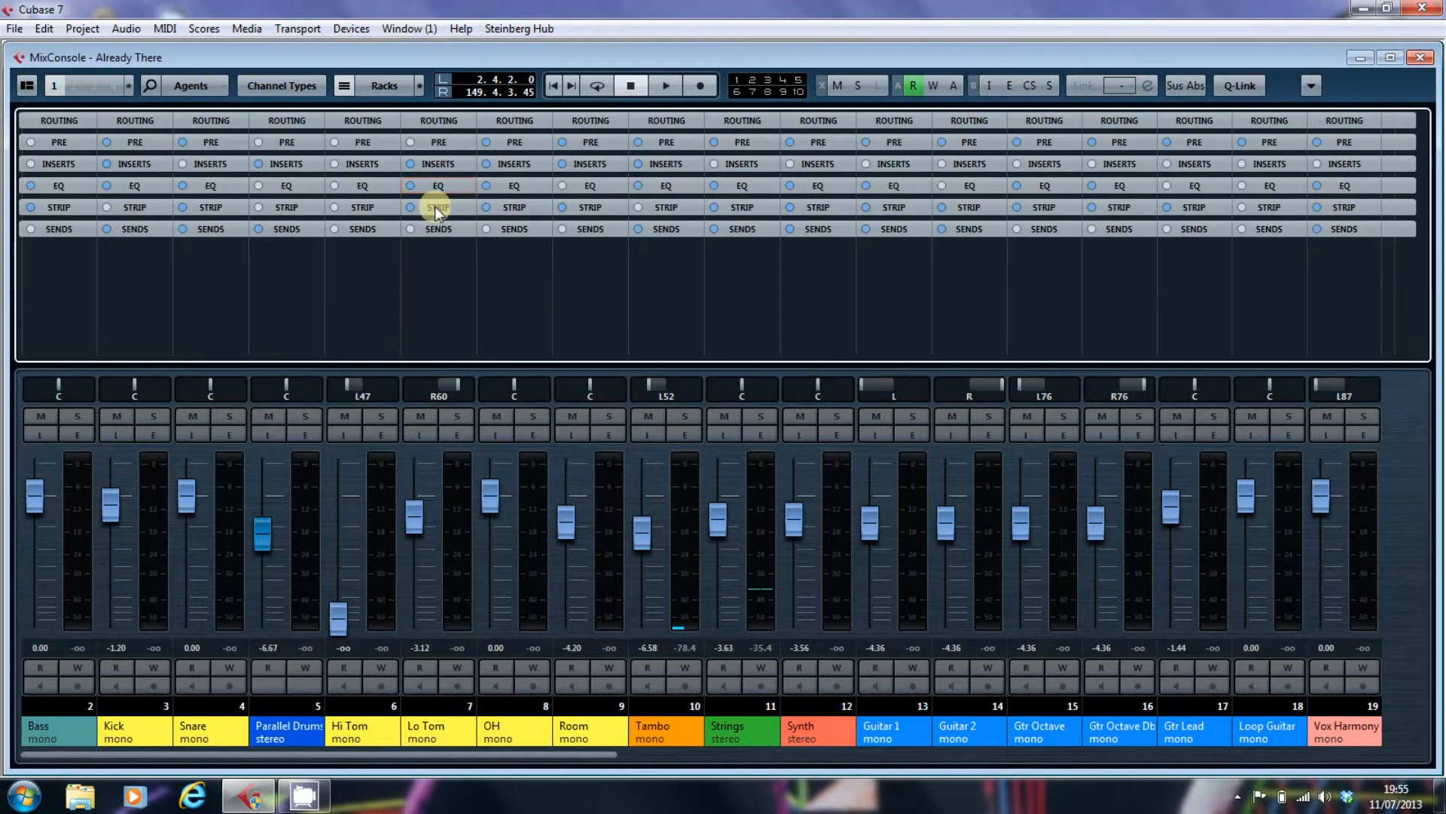
click(437, 207)
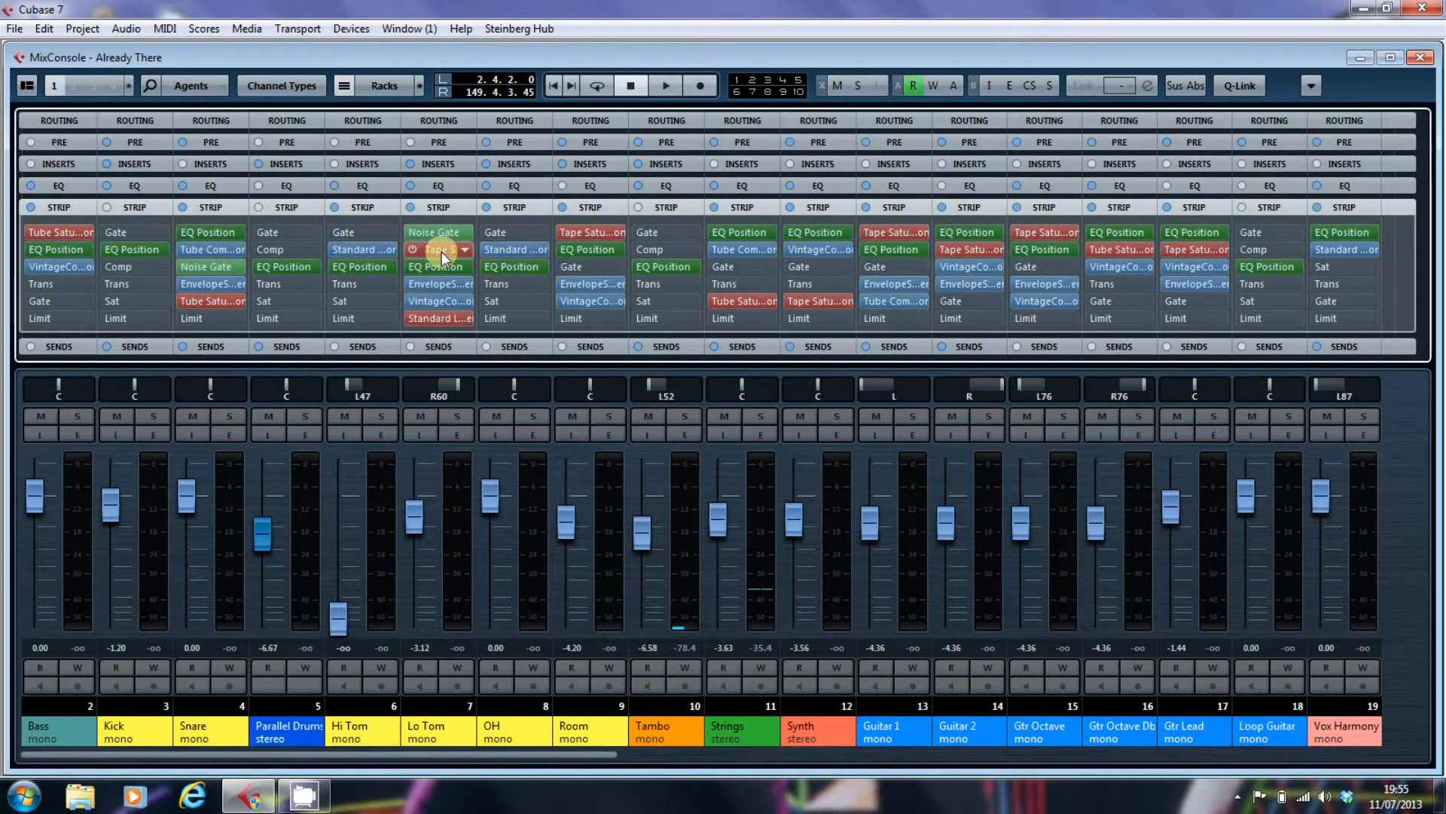
Copy Lo Tom's tape saturation onto Hi Tom and its full strip settings onto OH
click(360, 250)
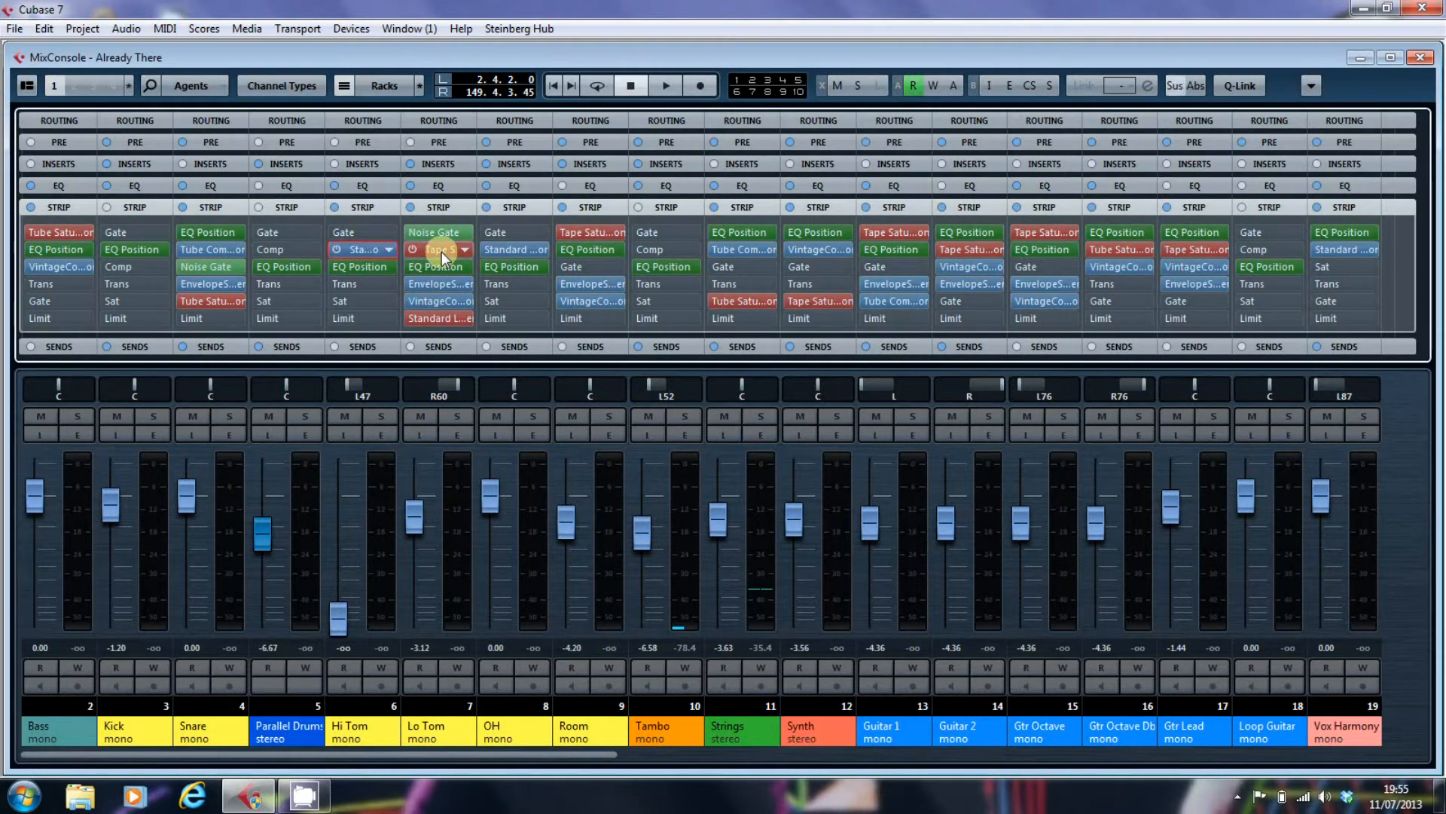
click(438, 249)
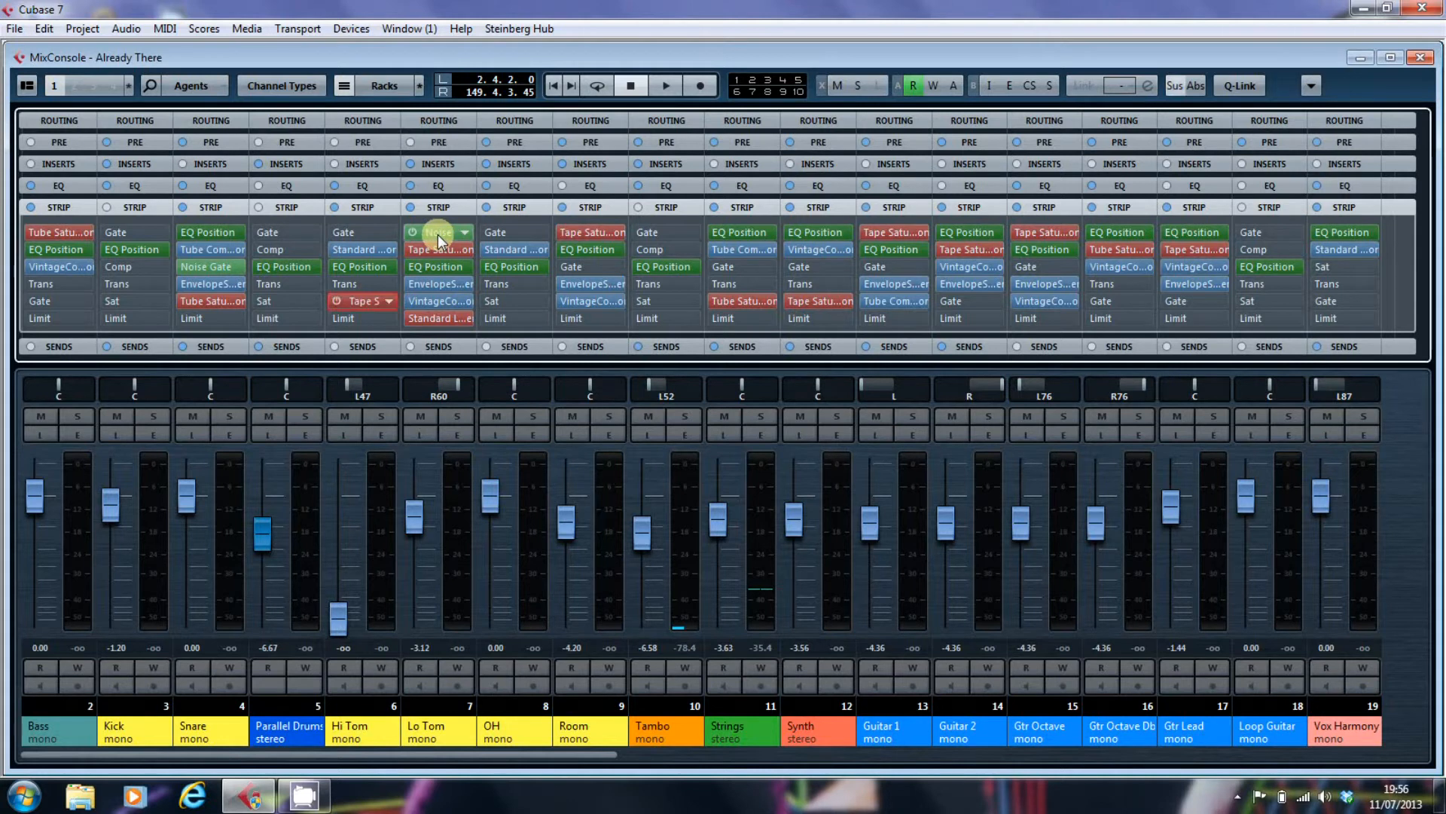
click(439, 232)
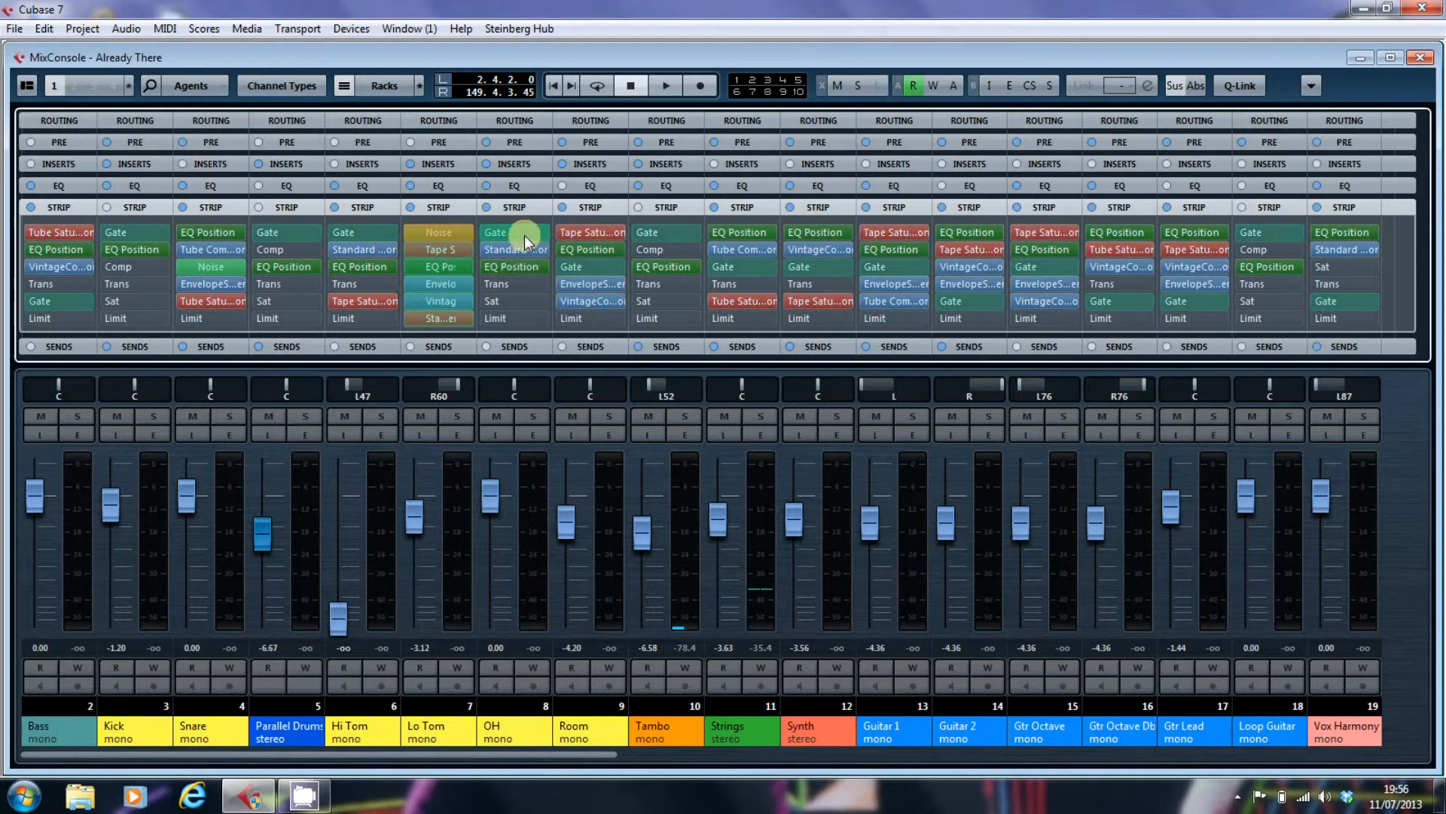
click(512, 231)
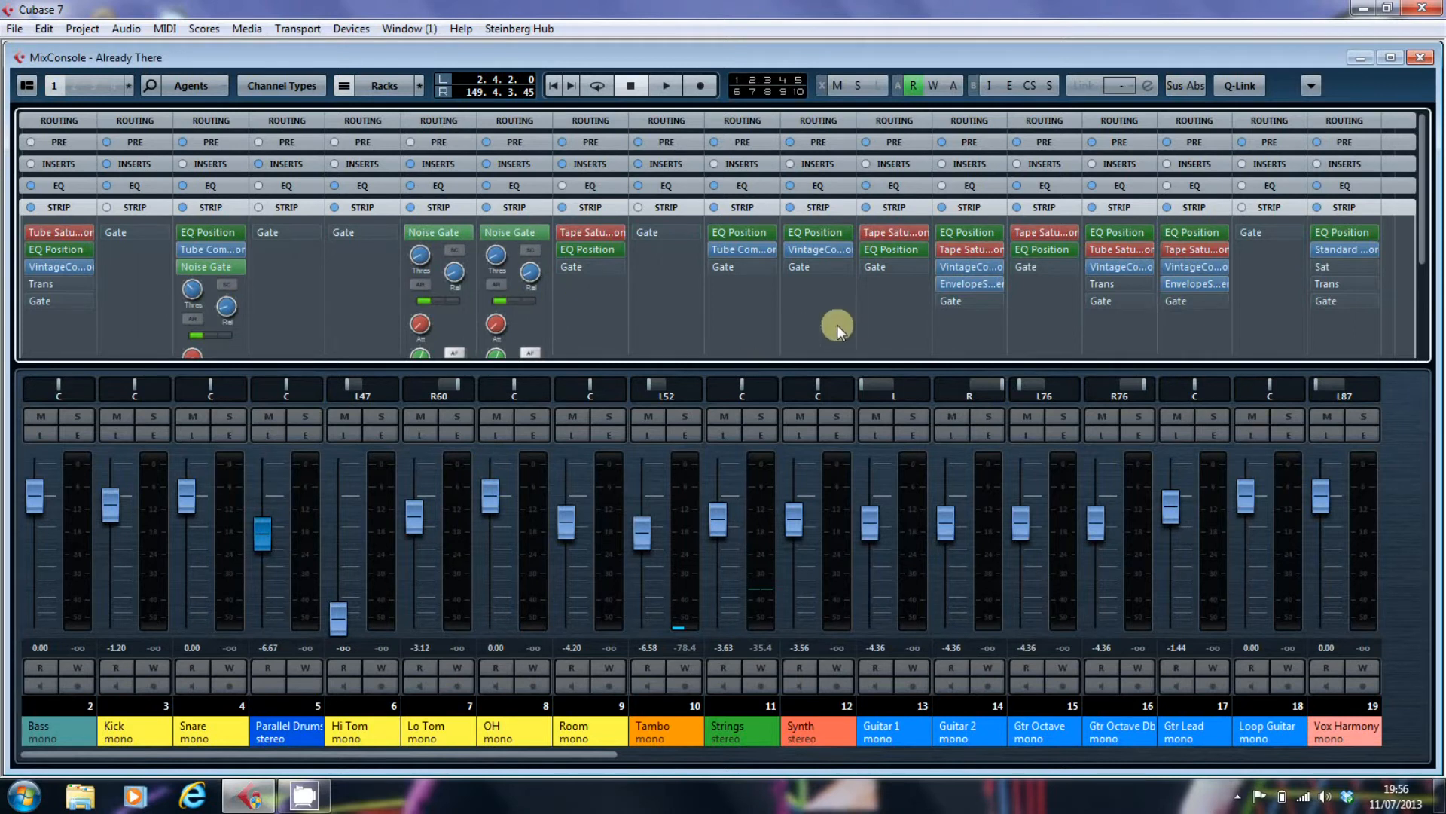
Inspect the noise gate settings on Lo Tom and collapse the rack sections
scroll(down, 3)
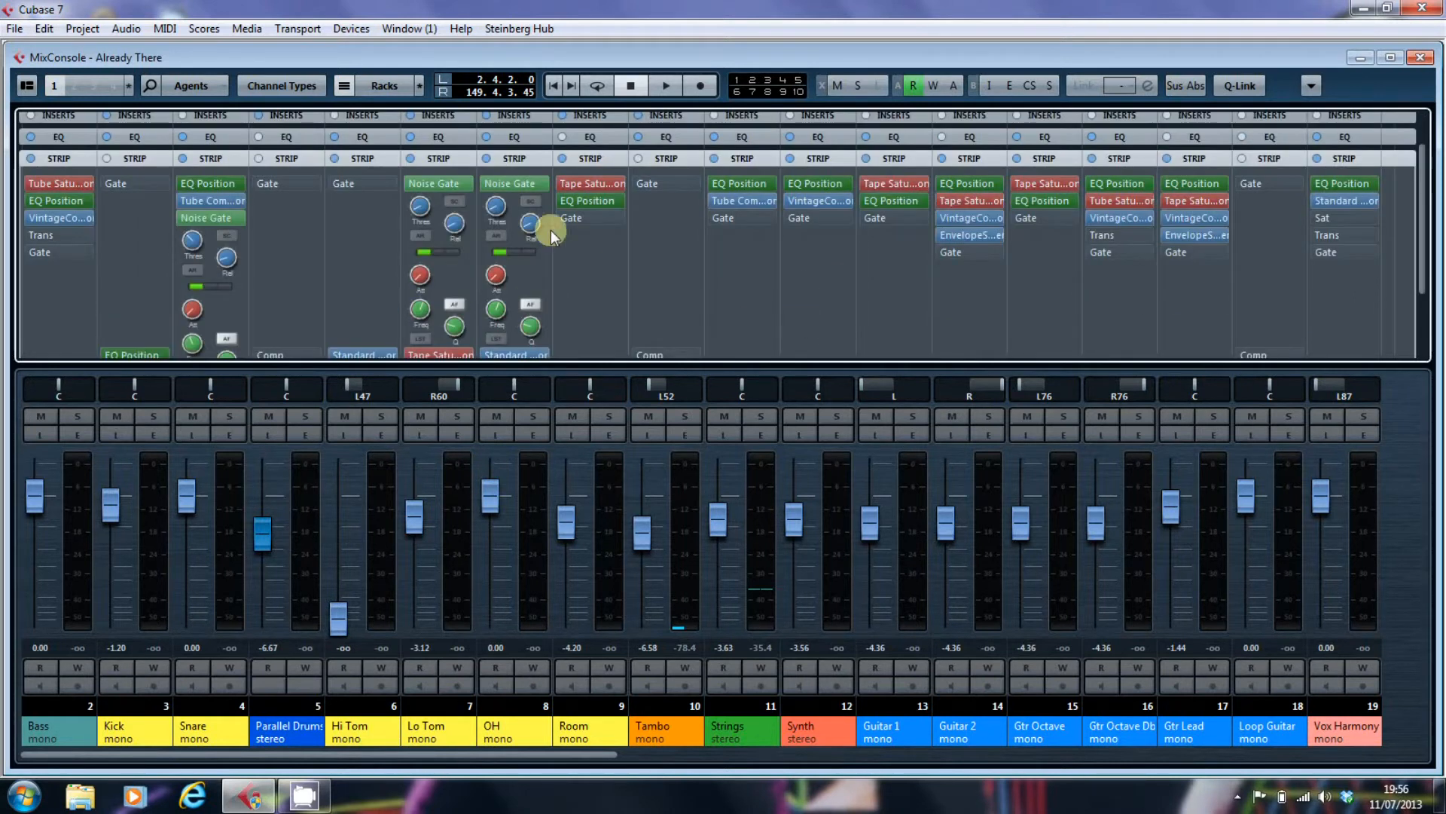
click(439, 183)
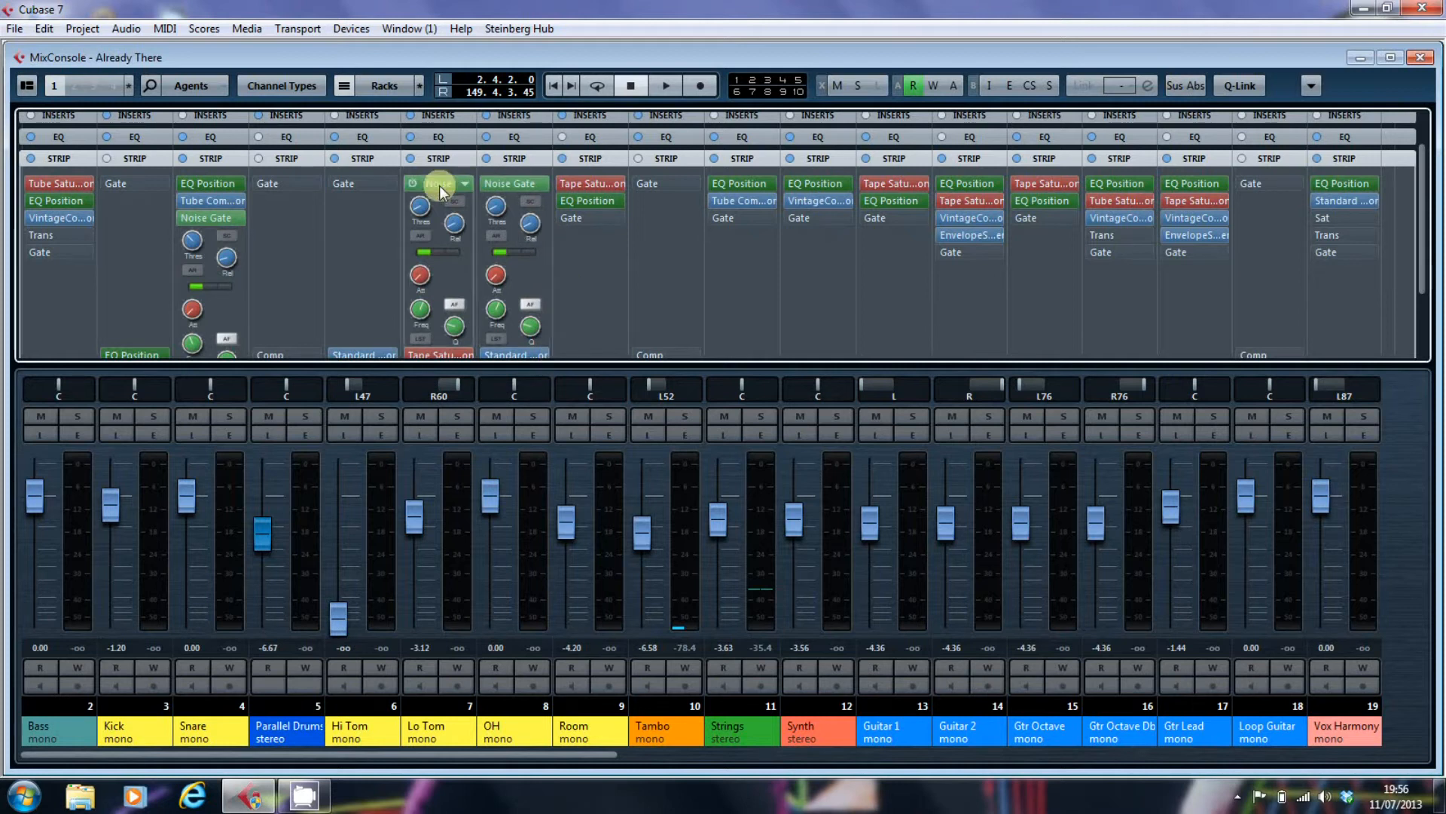
click(439, 182)
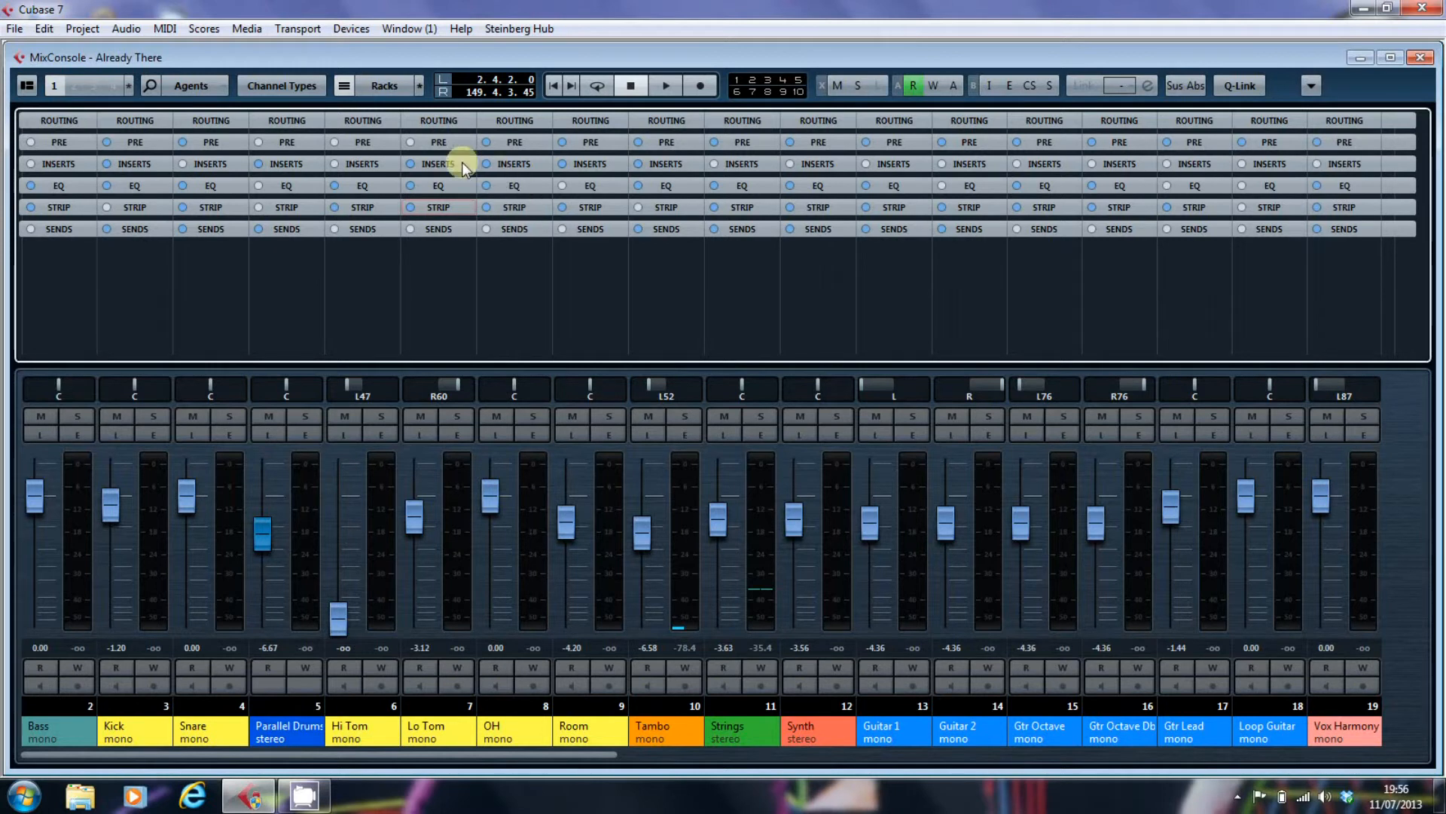
mouse_move(526, 187)
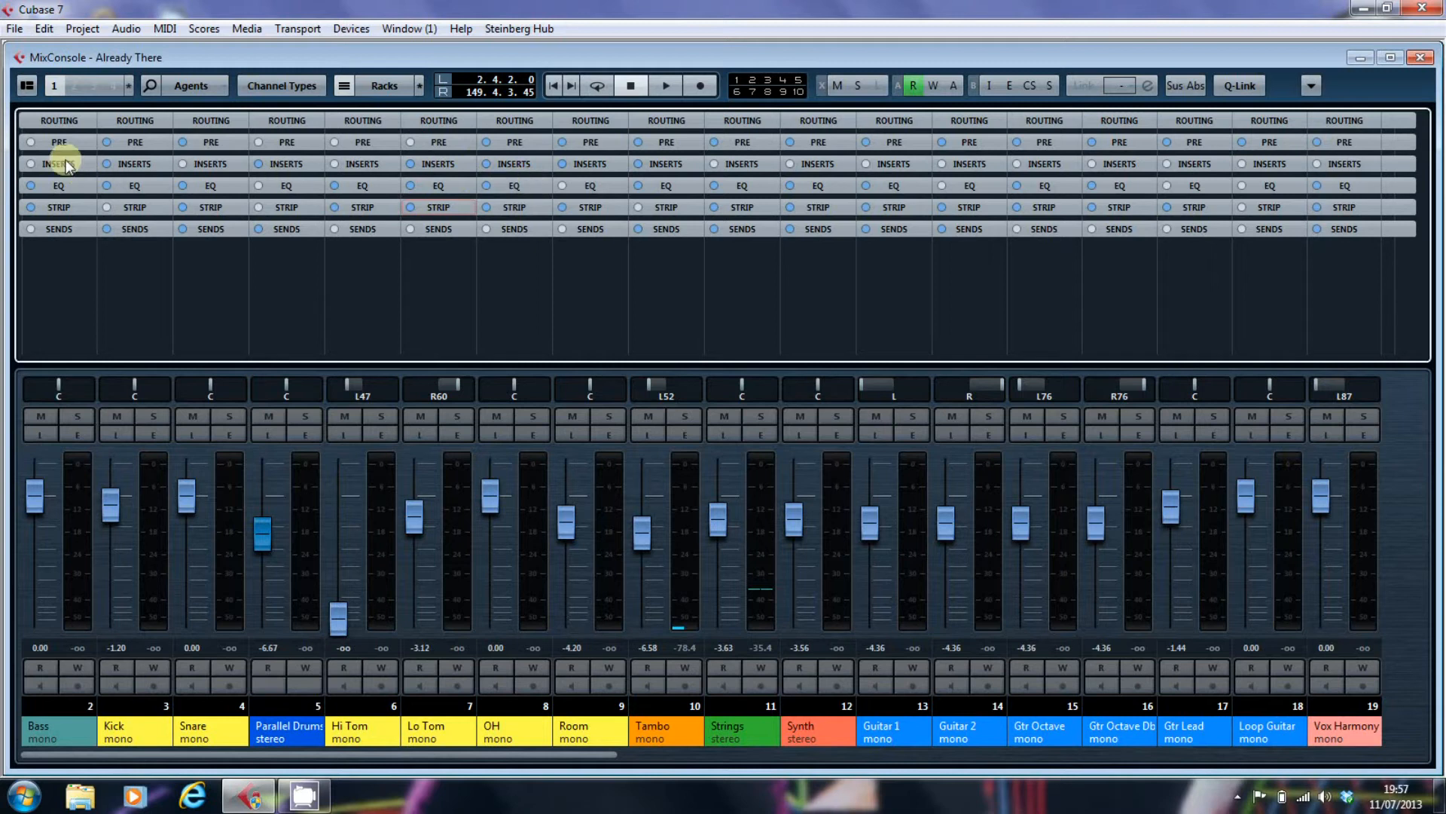
mouse_move(77, 186)
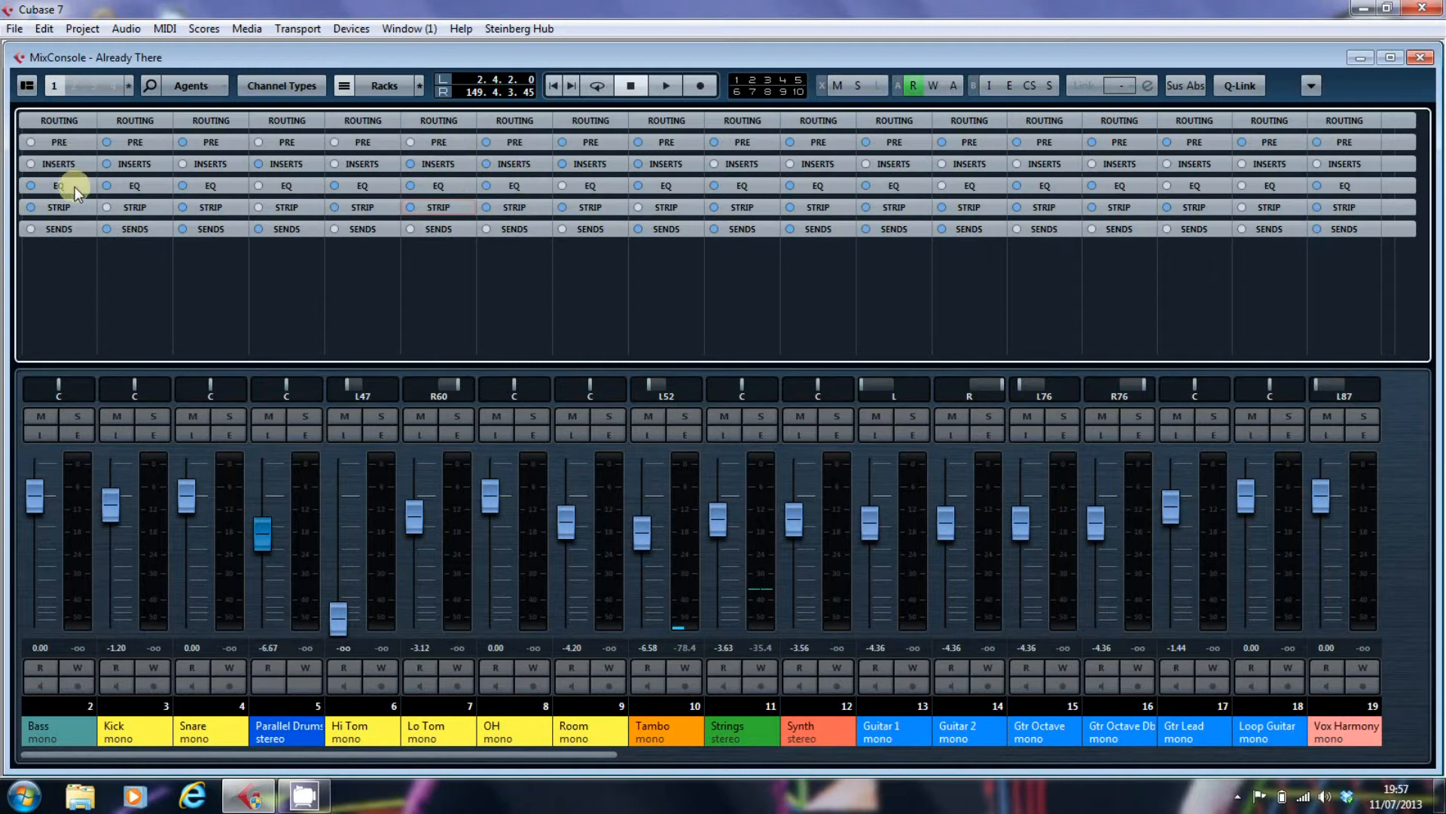
mouse_move(58, 206)
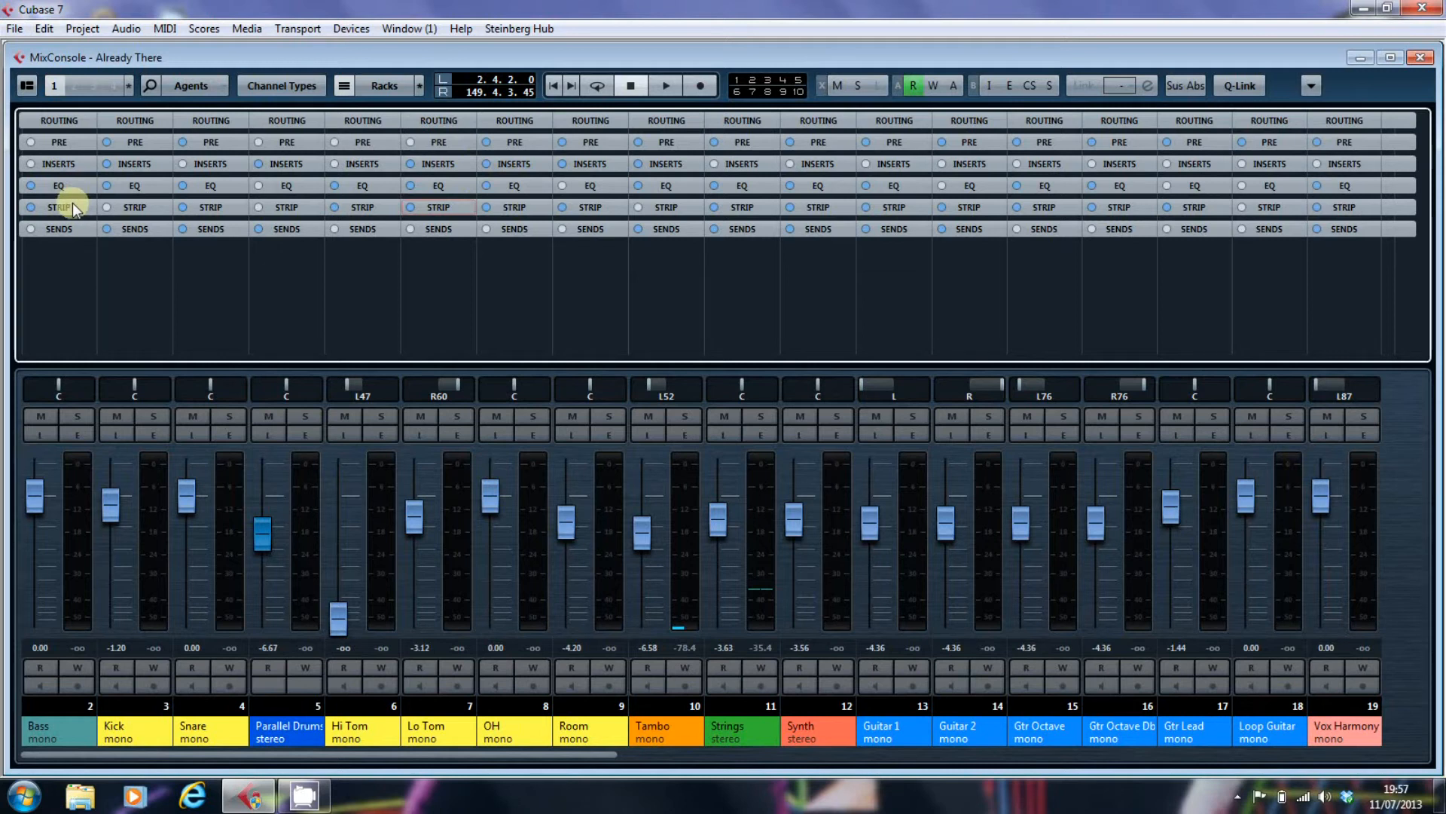
Expand the Strip rack so every channel shows its gate, compressor, EQ and saturation modules
click(58, 206)
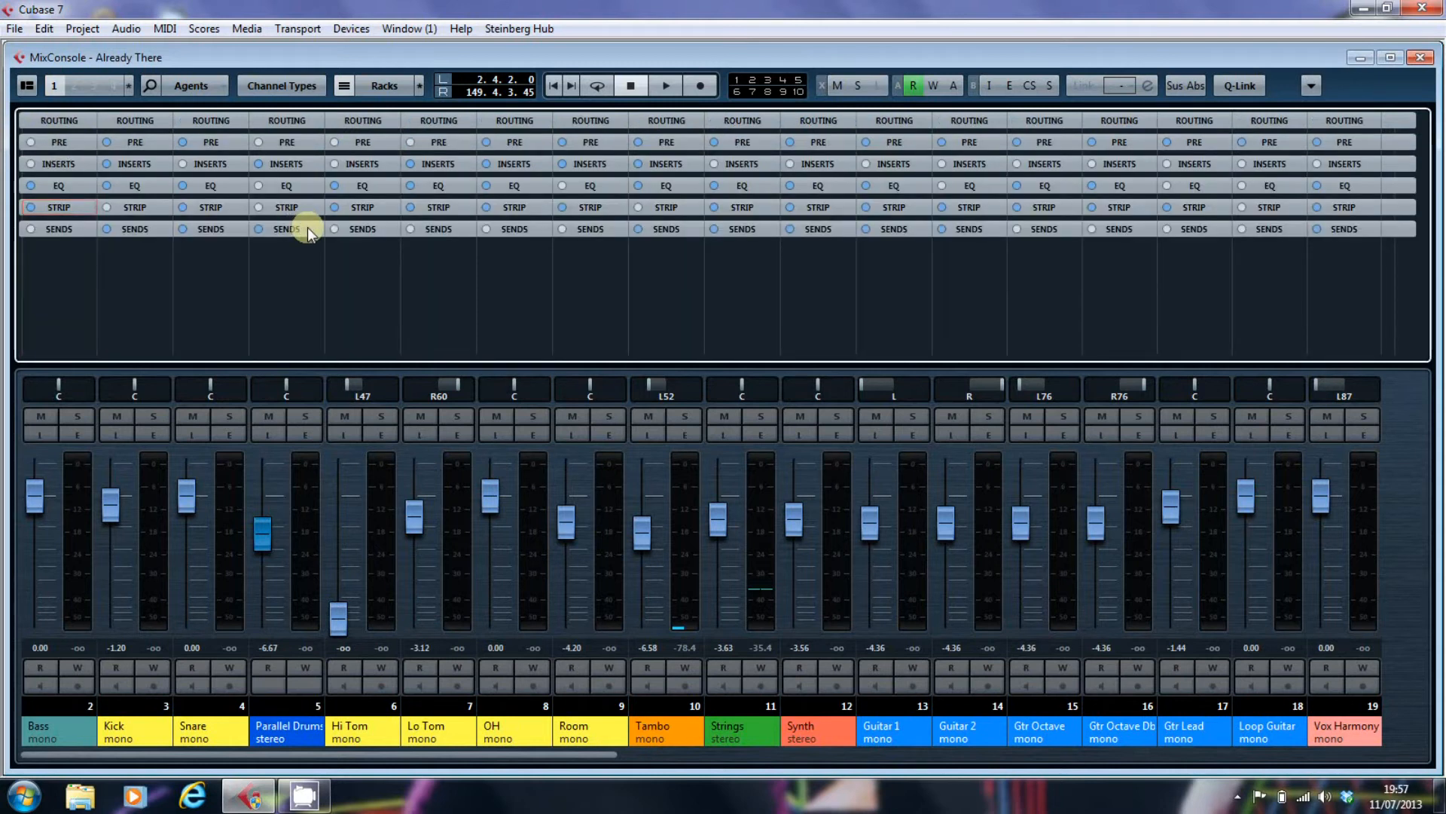
mouse_move(312, 180)
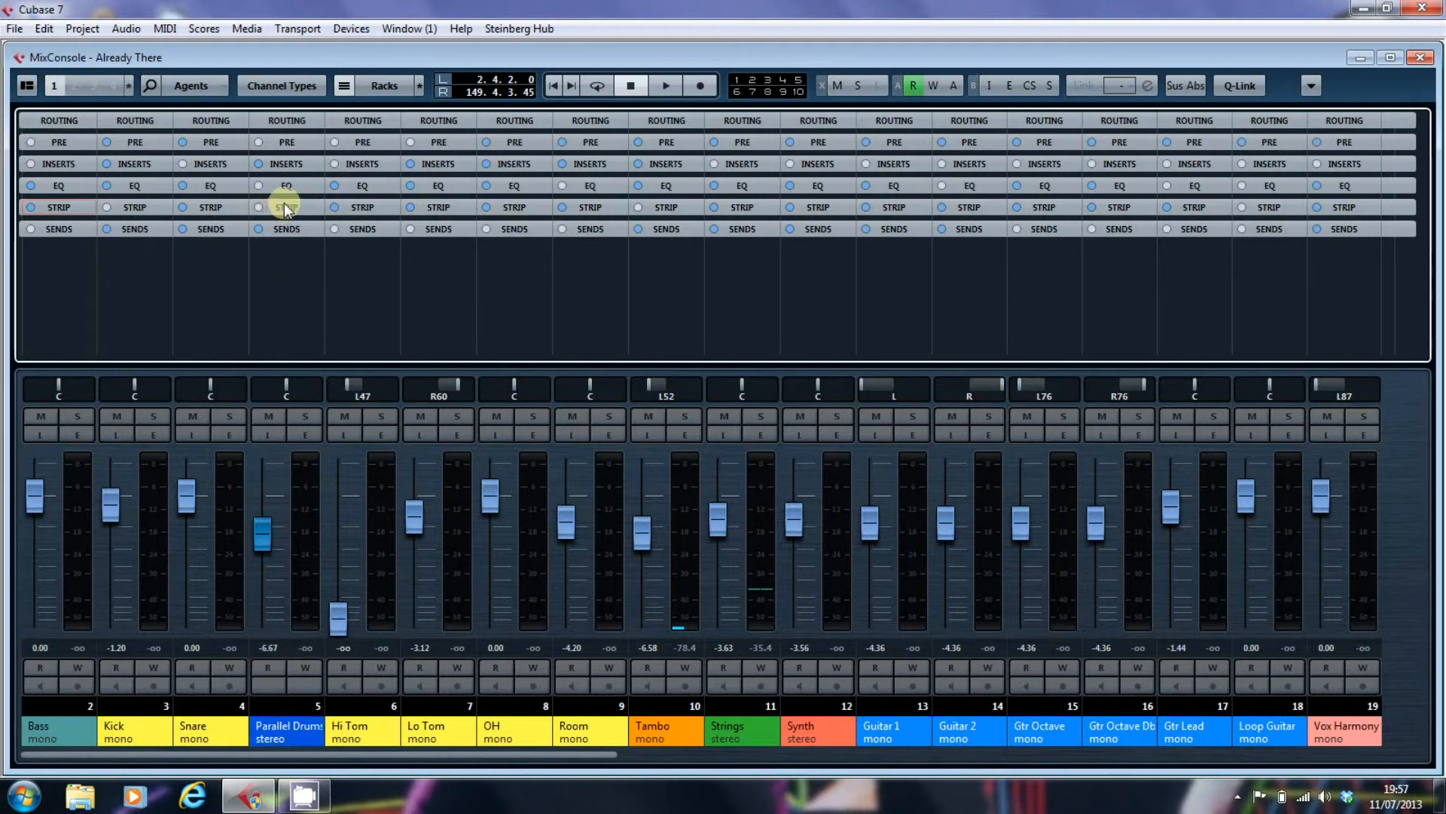
click(259, 185)
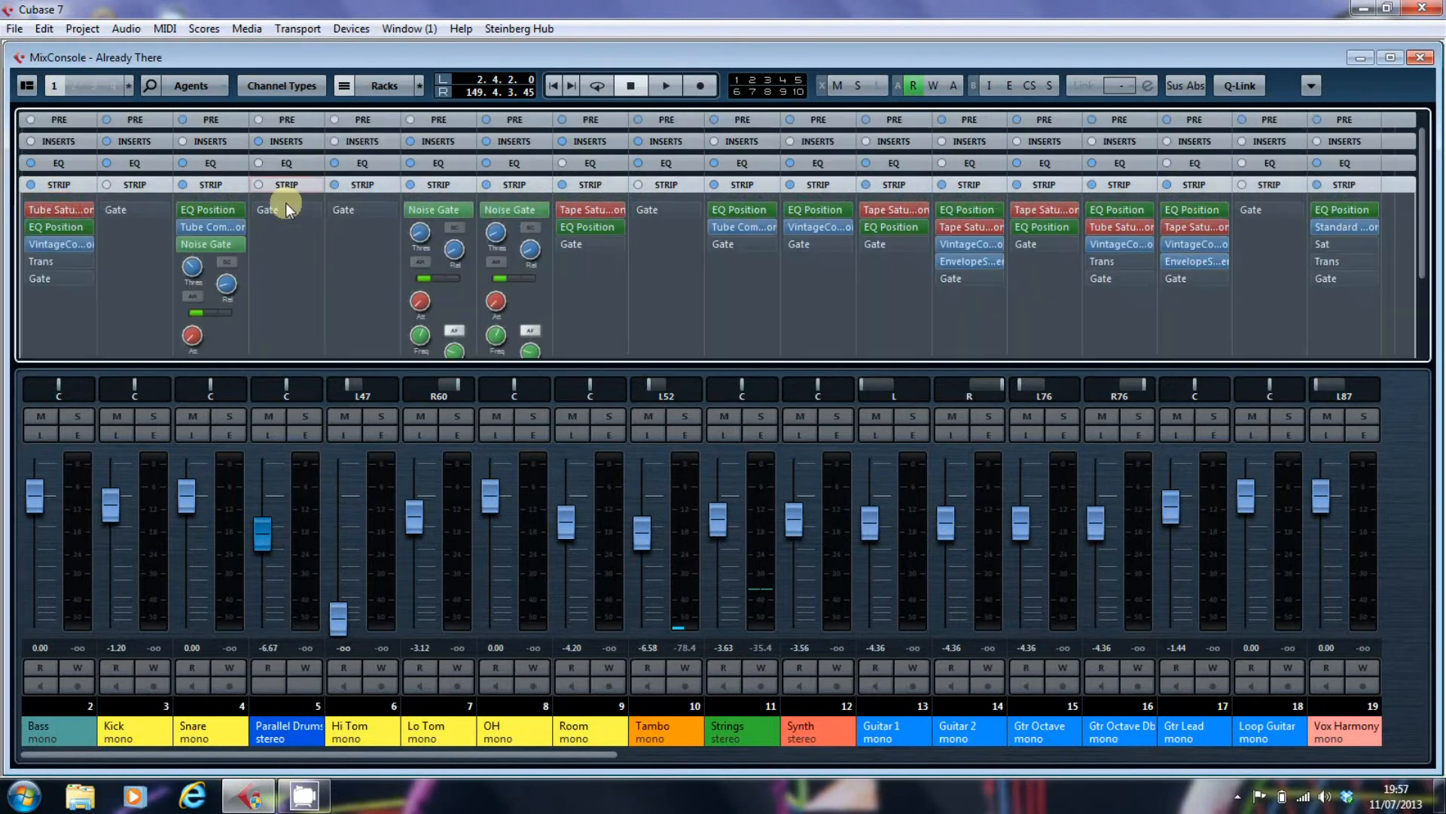
scroll(down, 3)
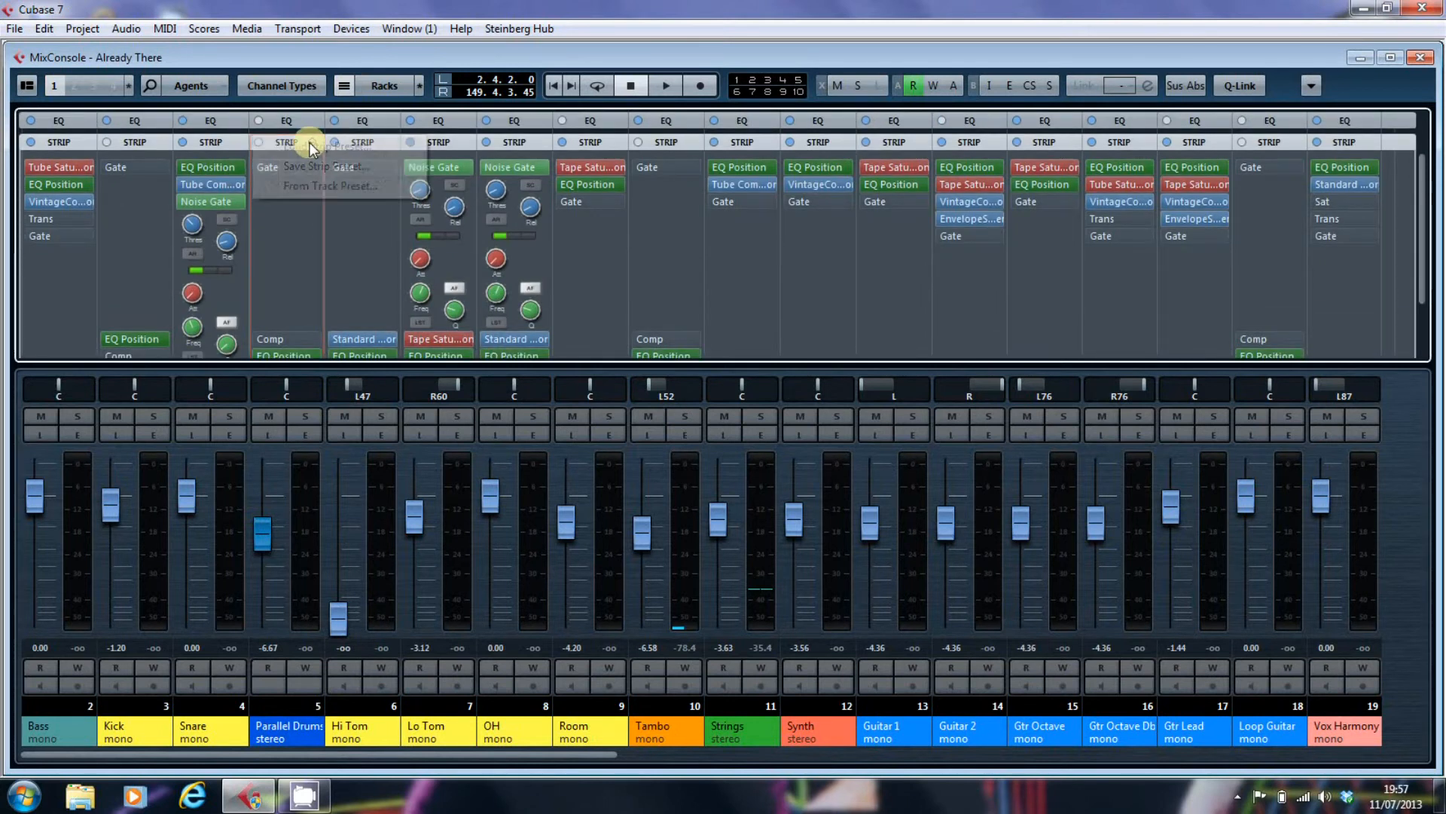
Browse track presets for the Parallel Drums strip, filtered to the Drum&Perc category
click(327, 185)
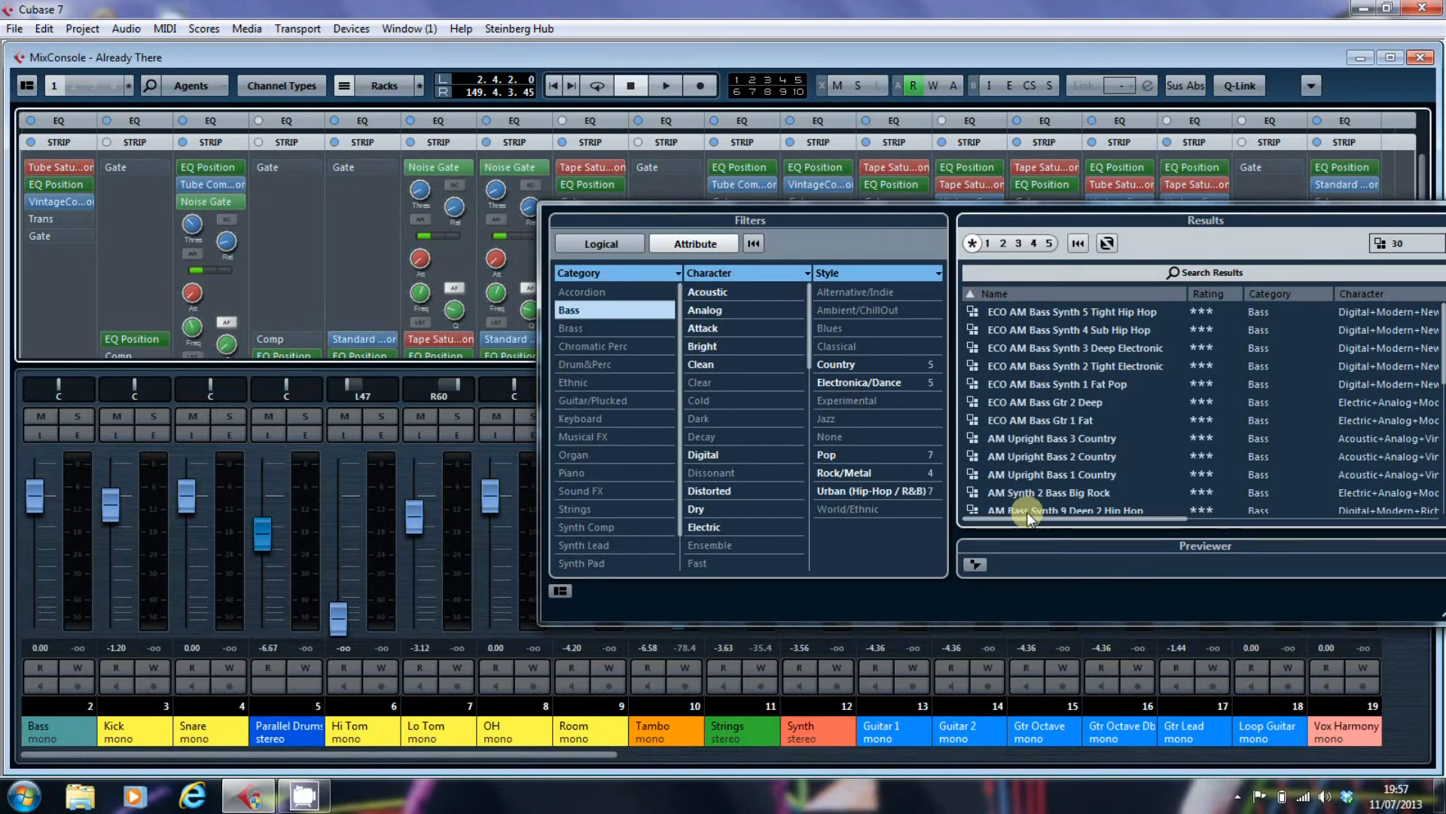
mouse_move(583, 366)
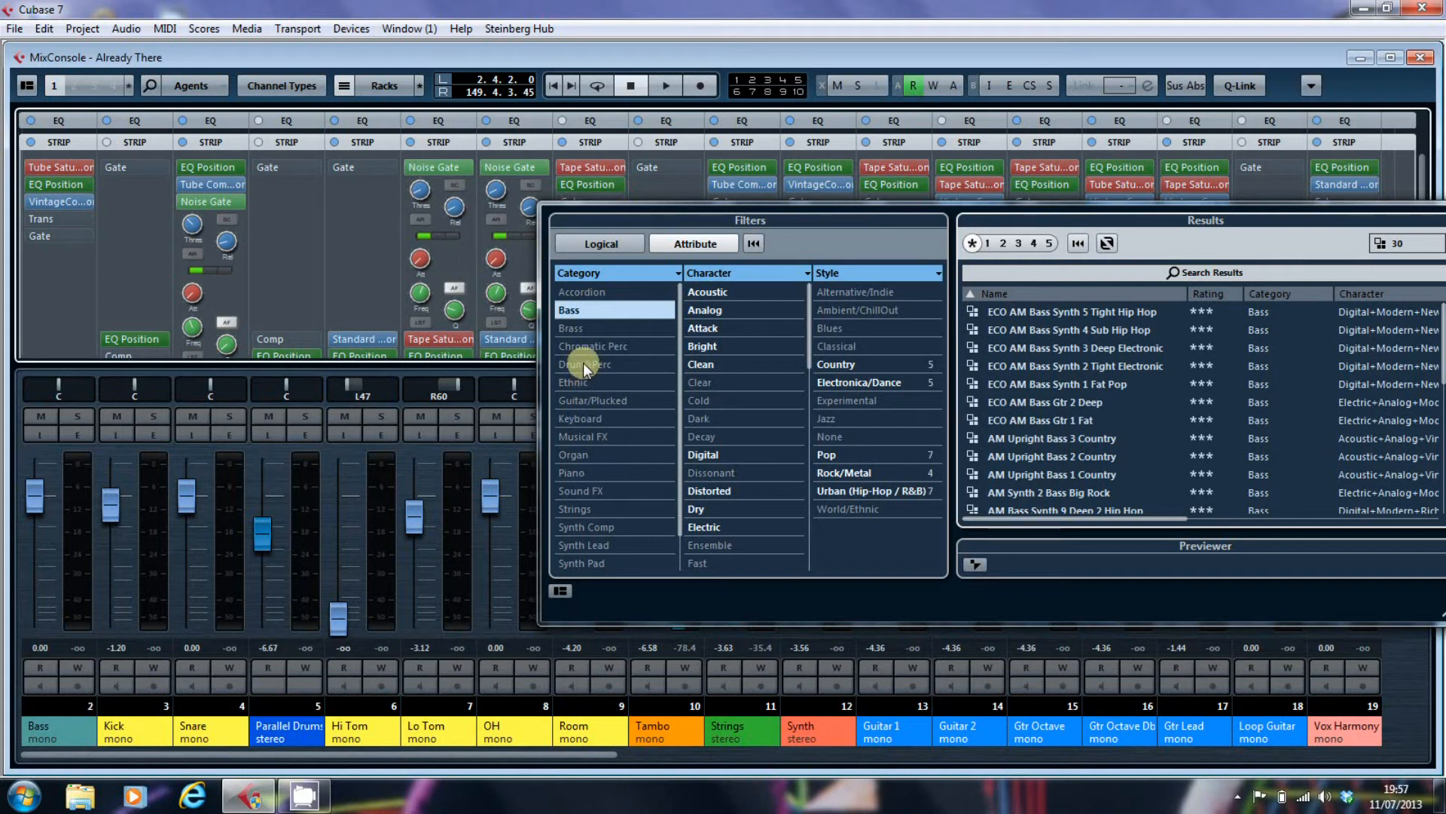
click(586, 363)
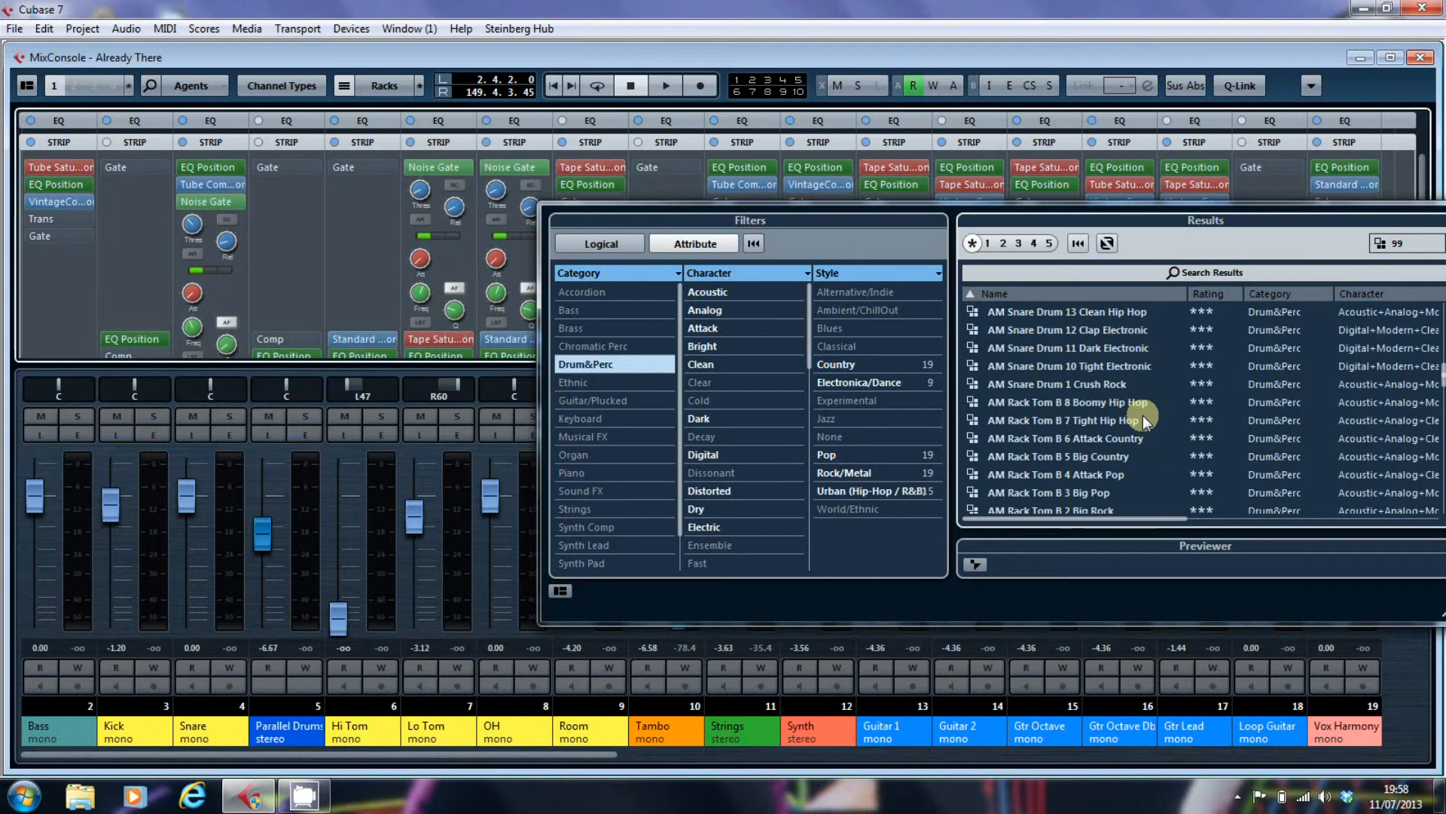
scroll(down, 3)
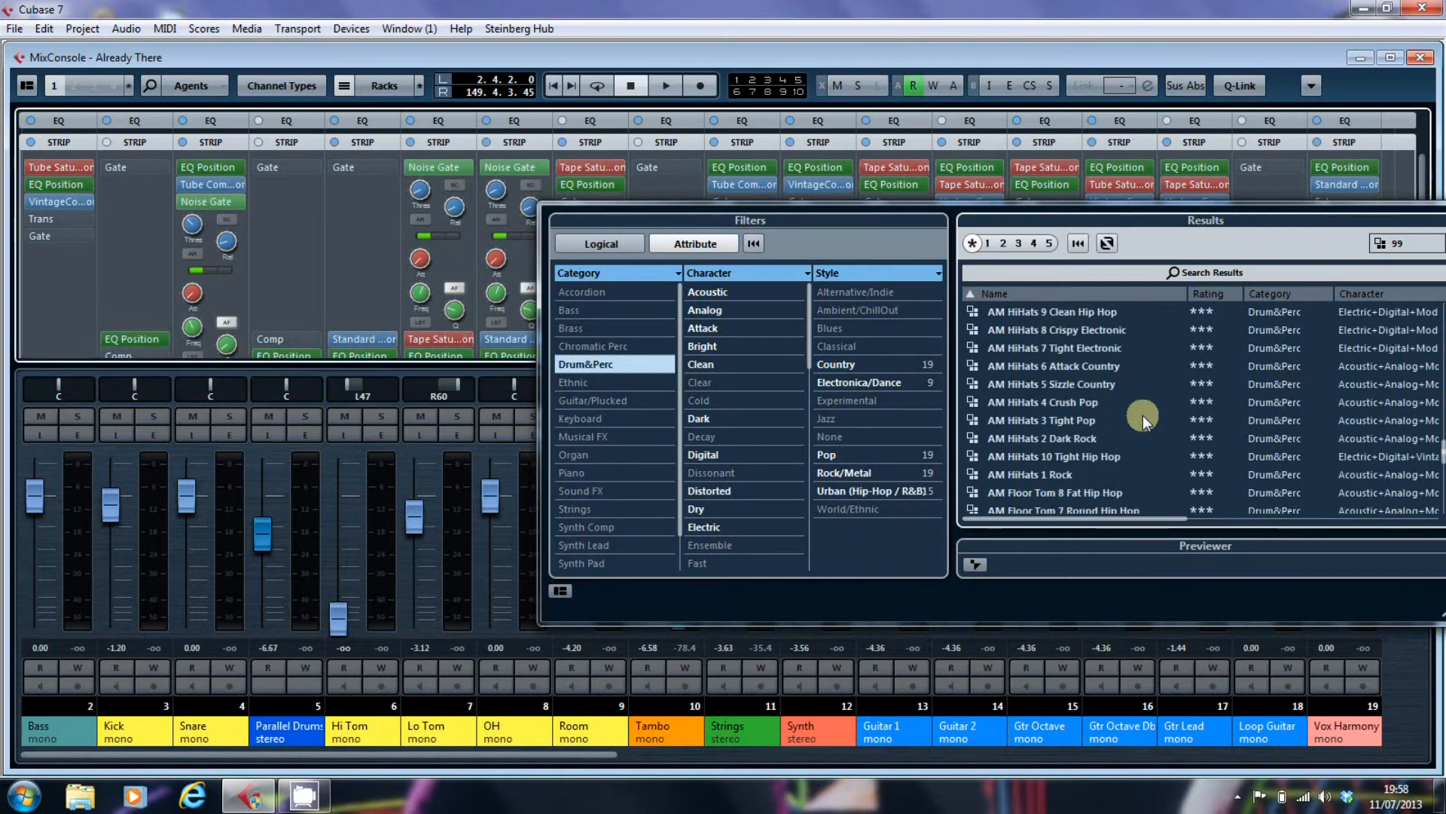
scroll(down, 3)
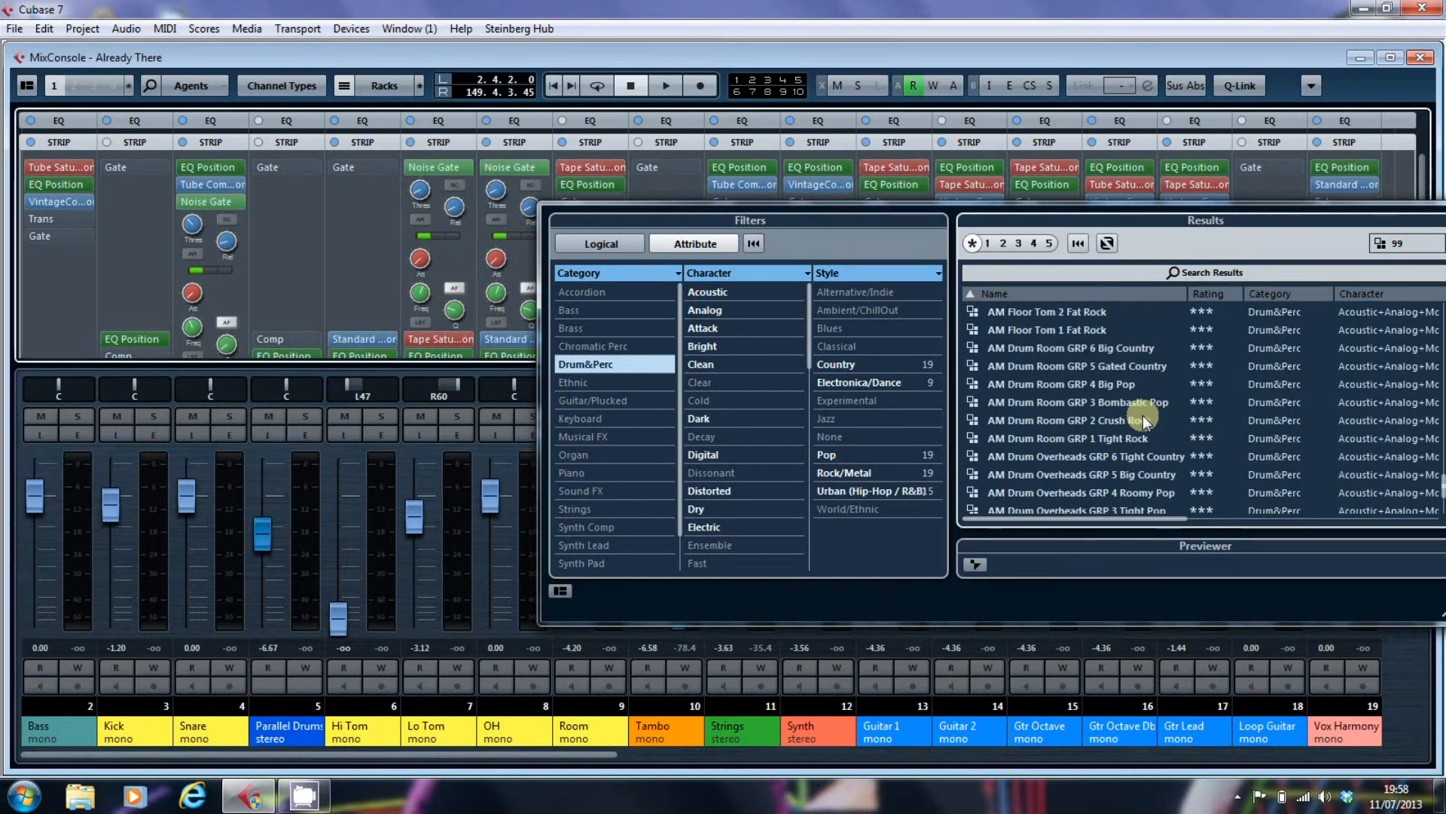
scroll(down, 3)
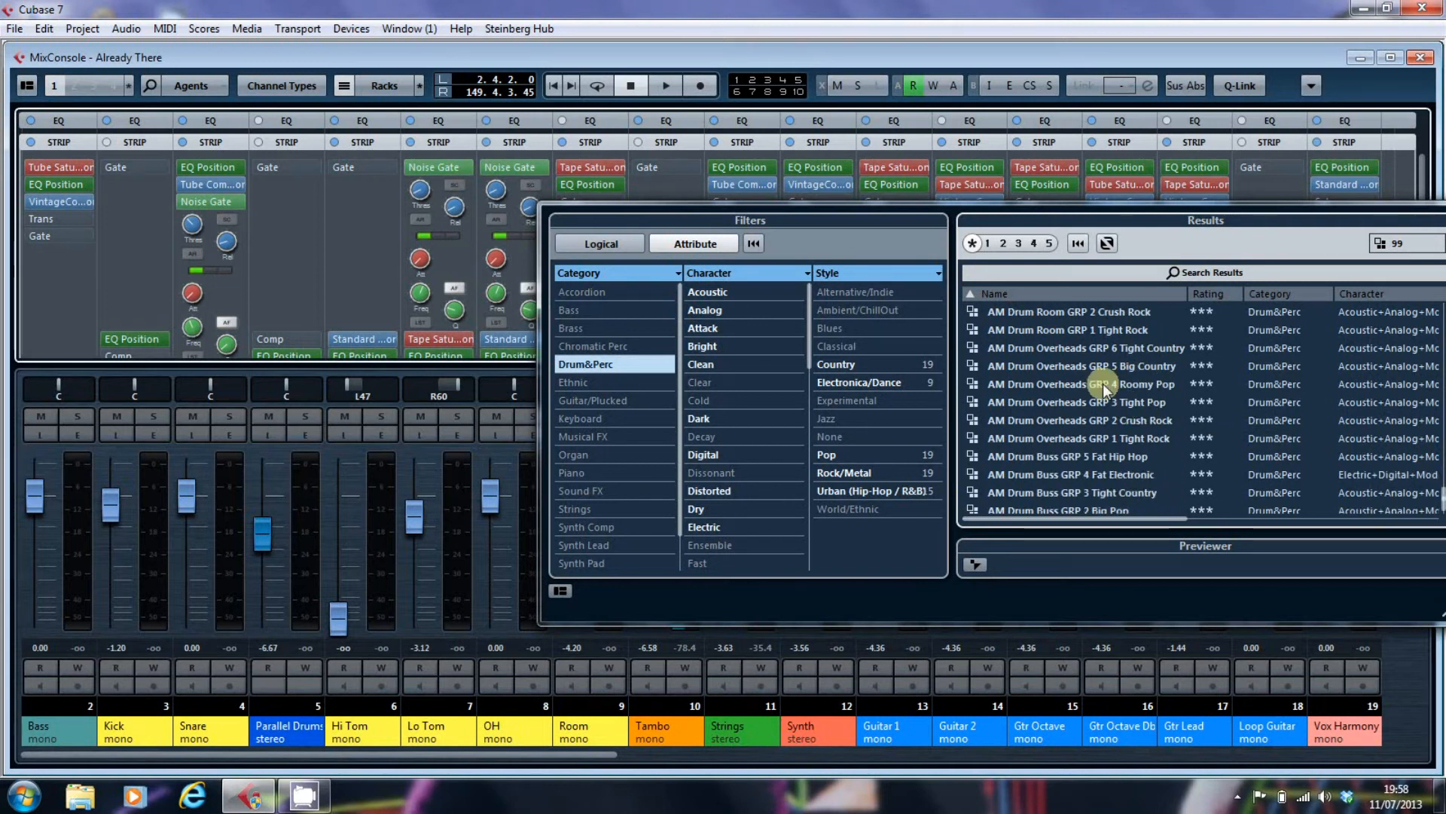
mouse_move(1093, 387)
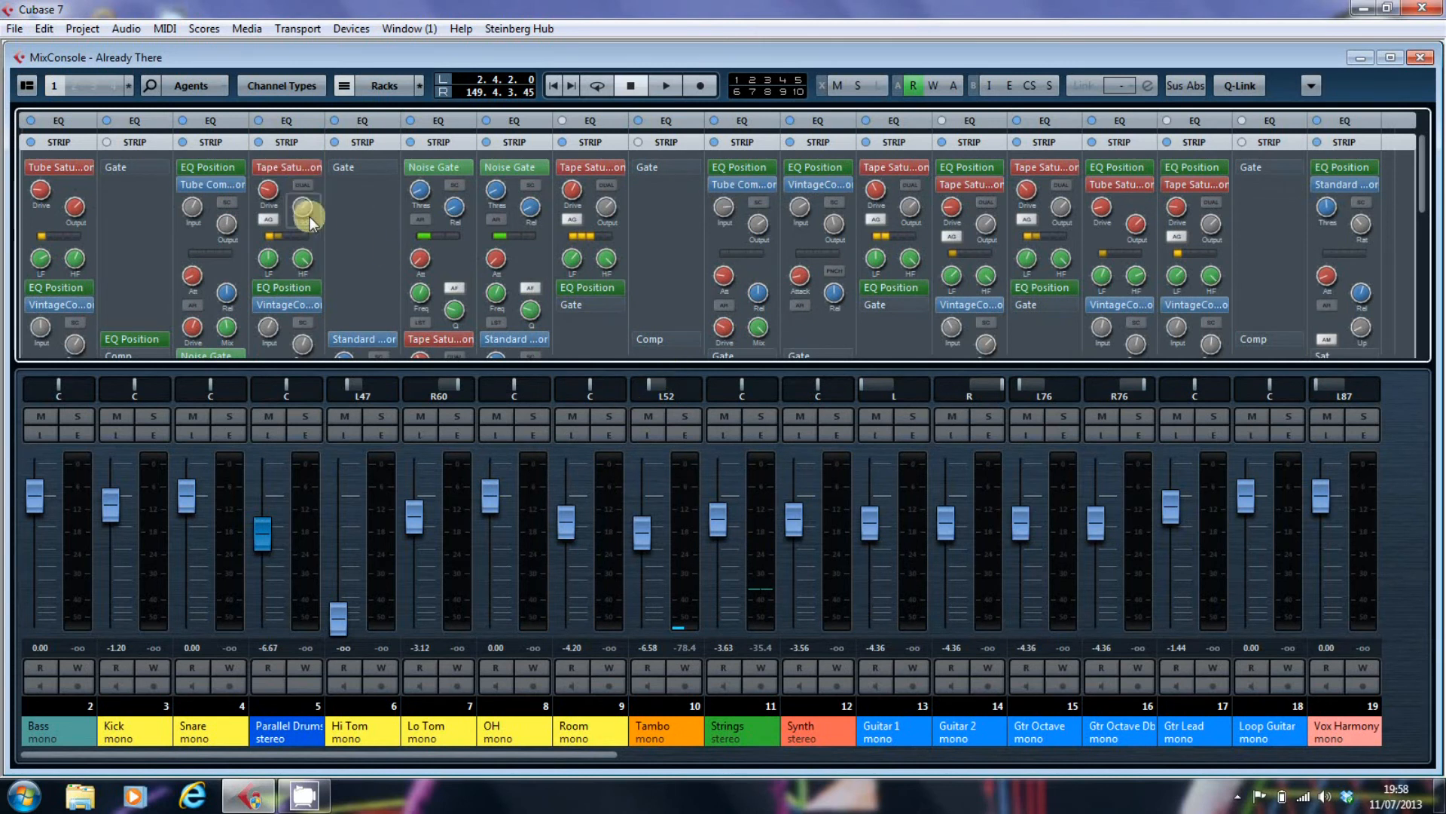
mouse_move(299, 115)
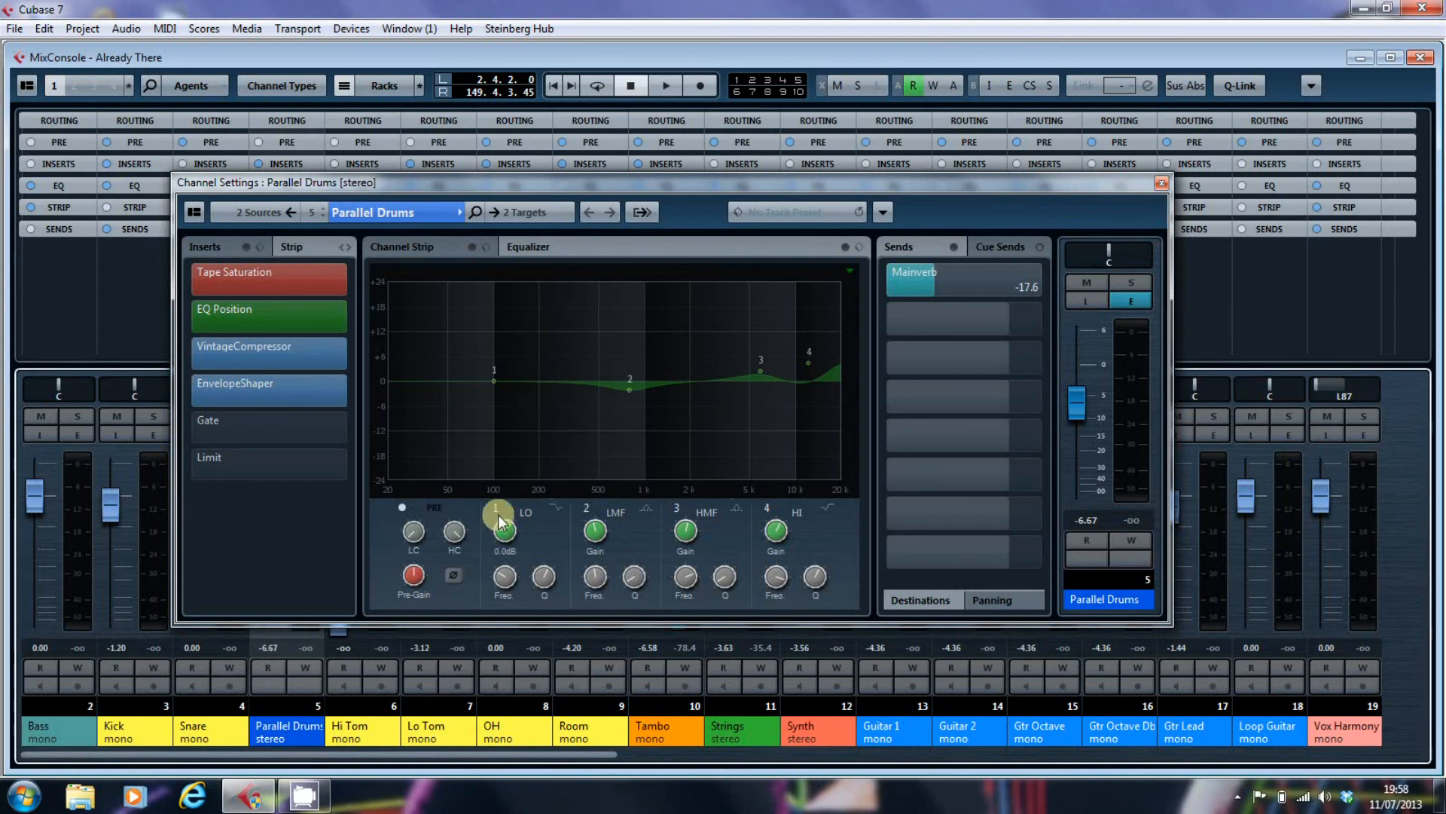
Switch off the Parallel Drums EQ bands for a flat curve and close its channel settings
click(493, 509)
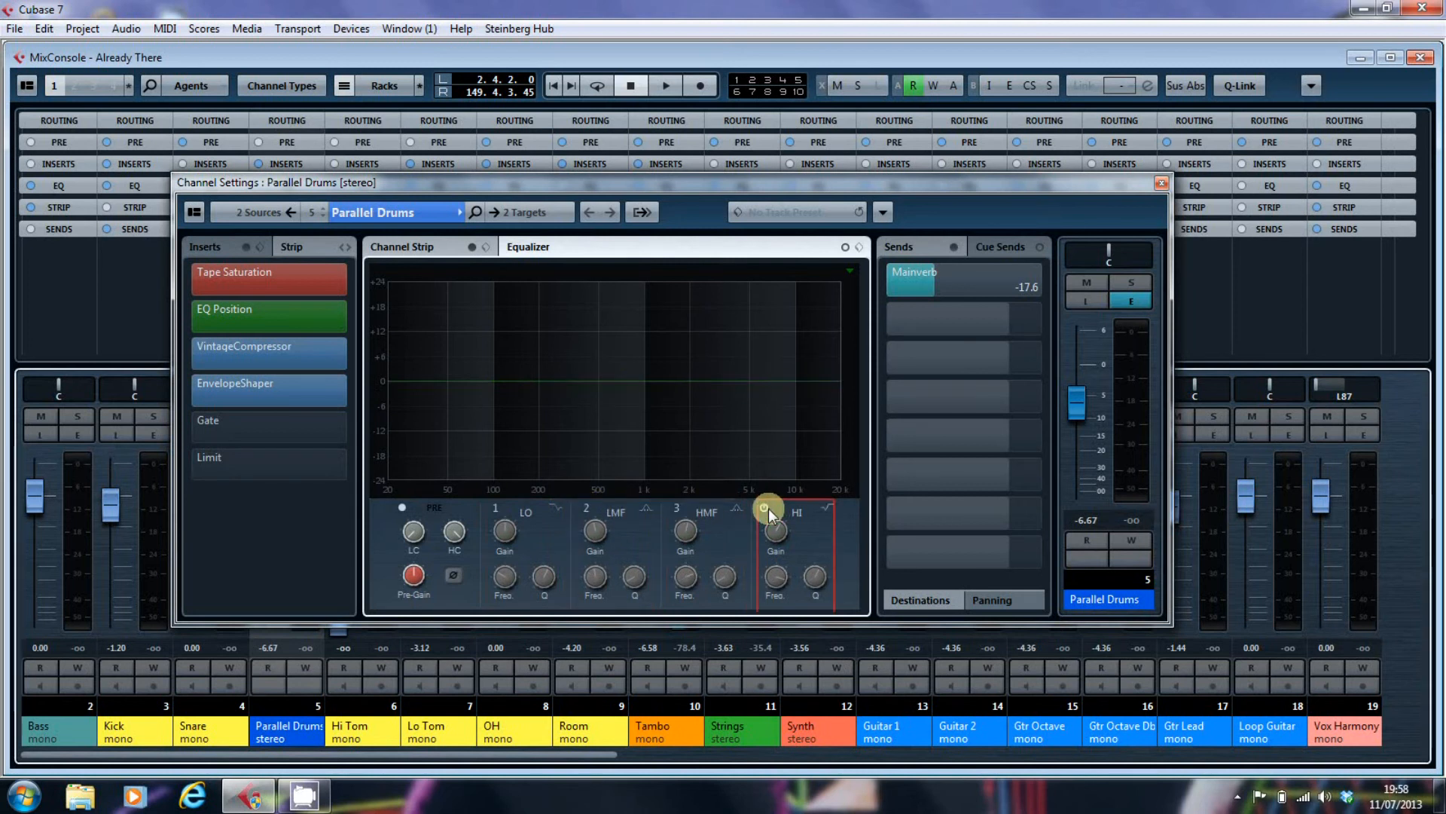
click(776, 507)
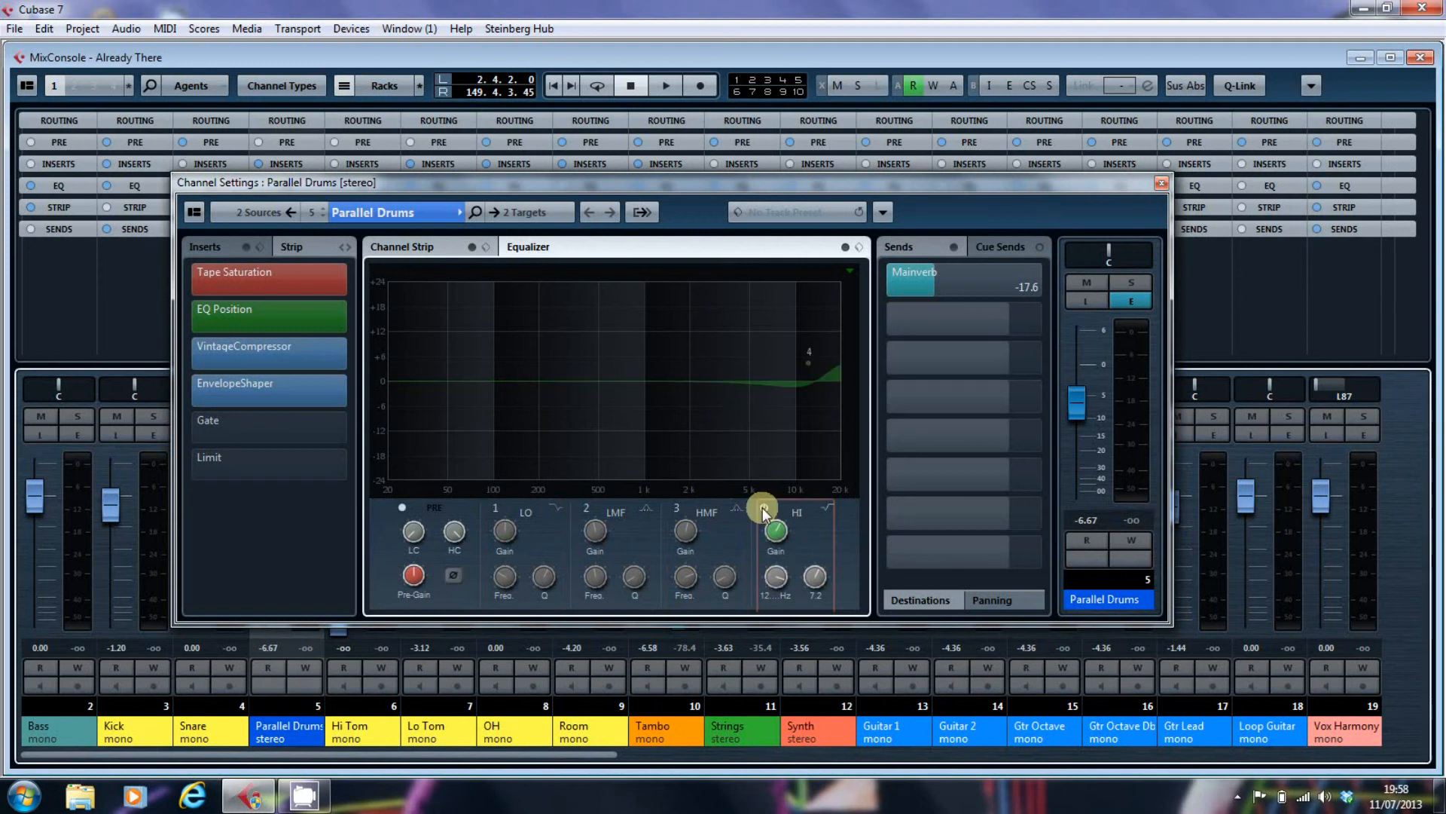
click(776, 527)
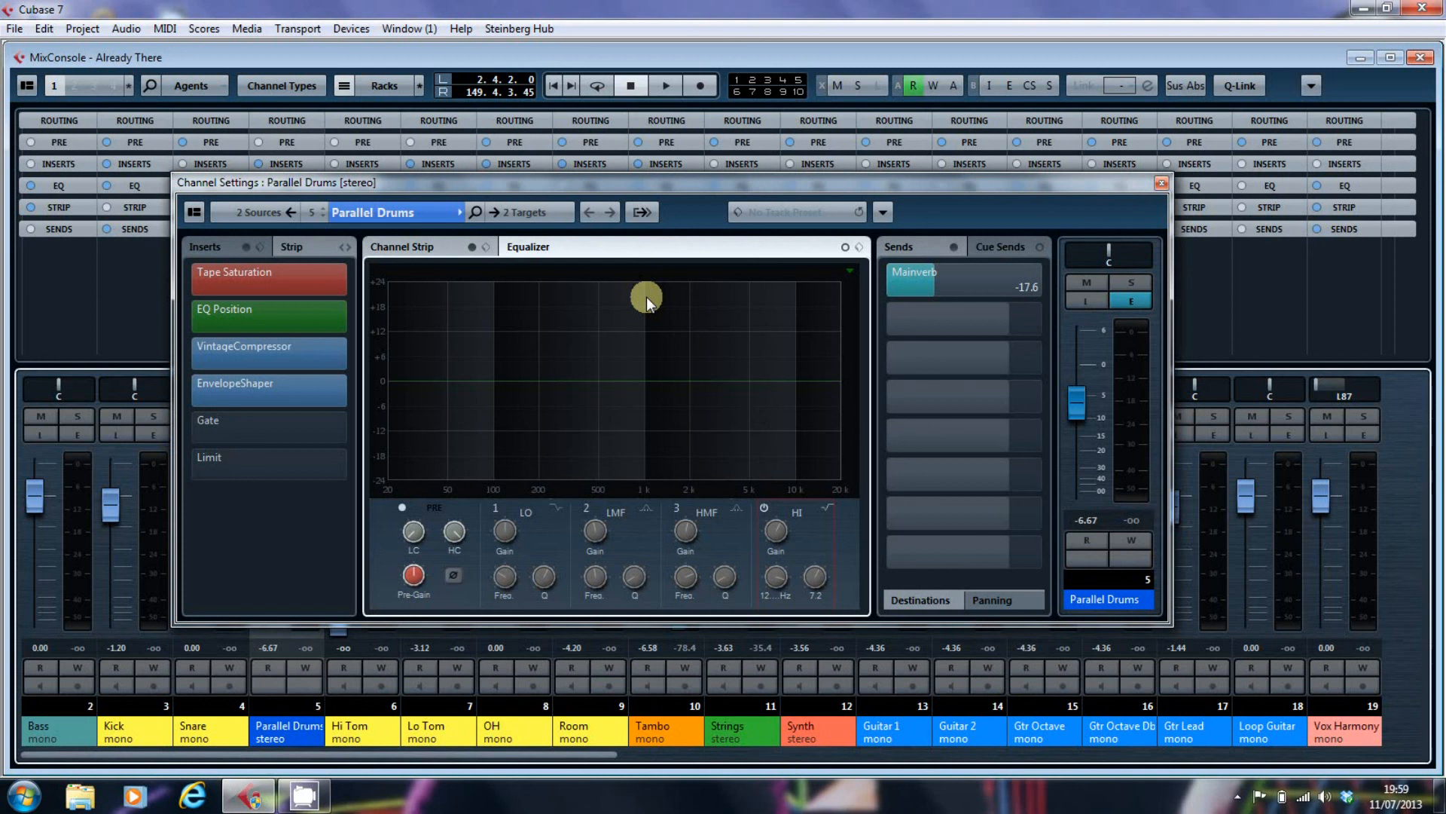
mouse_move(1135, 198)
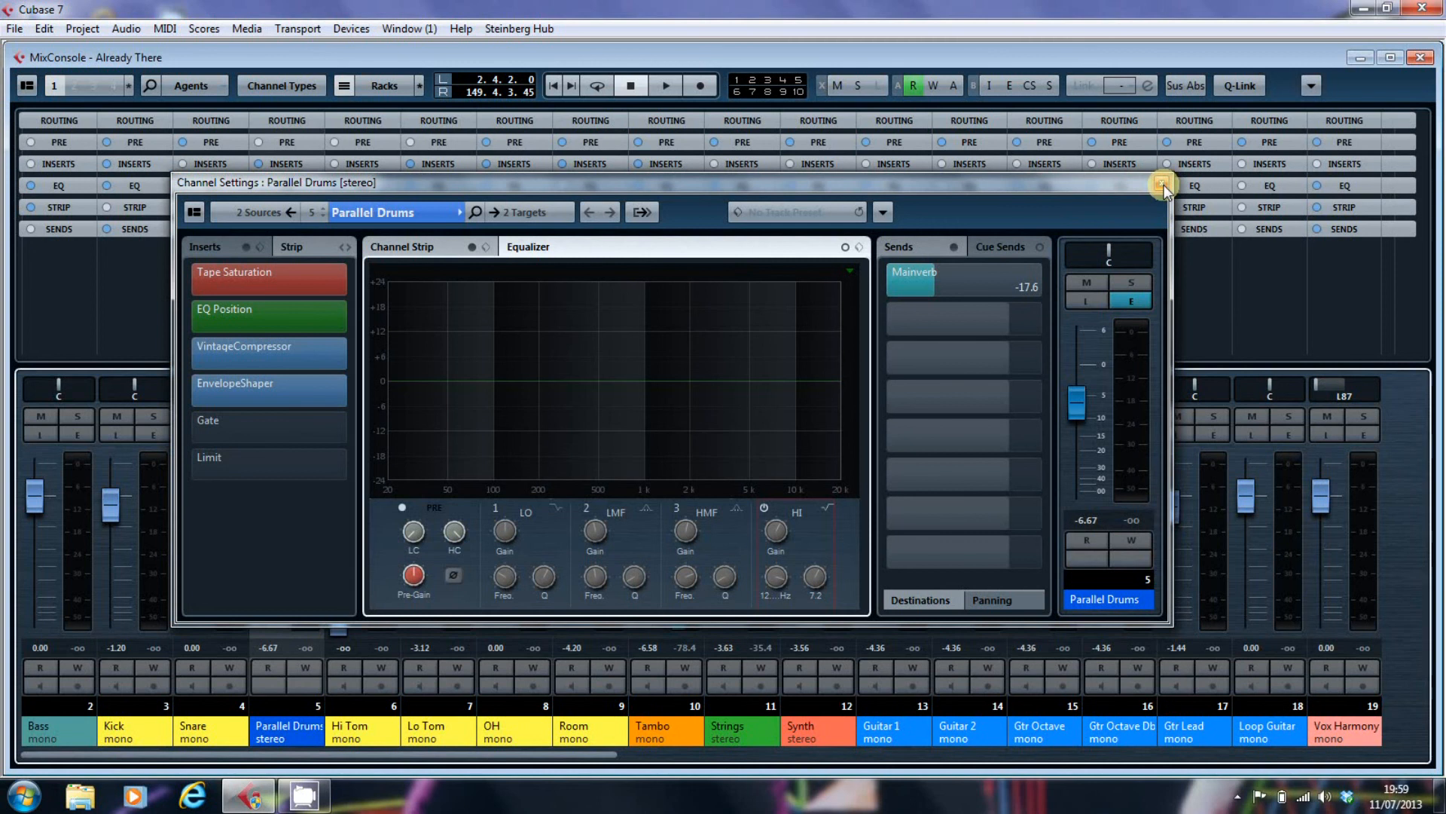
click(1163, 184)
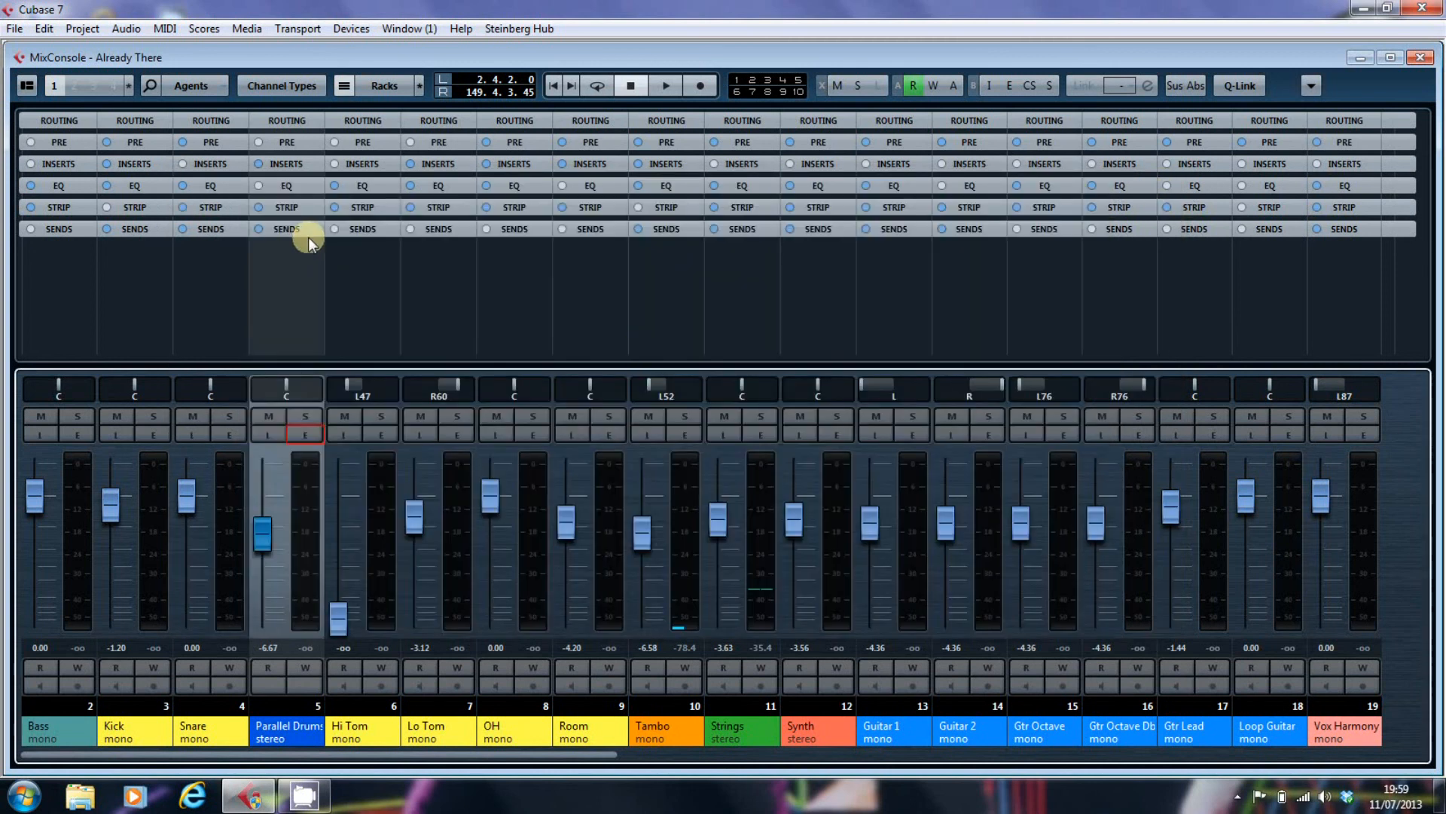